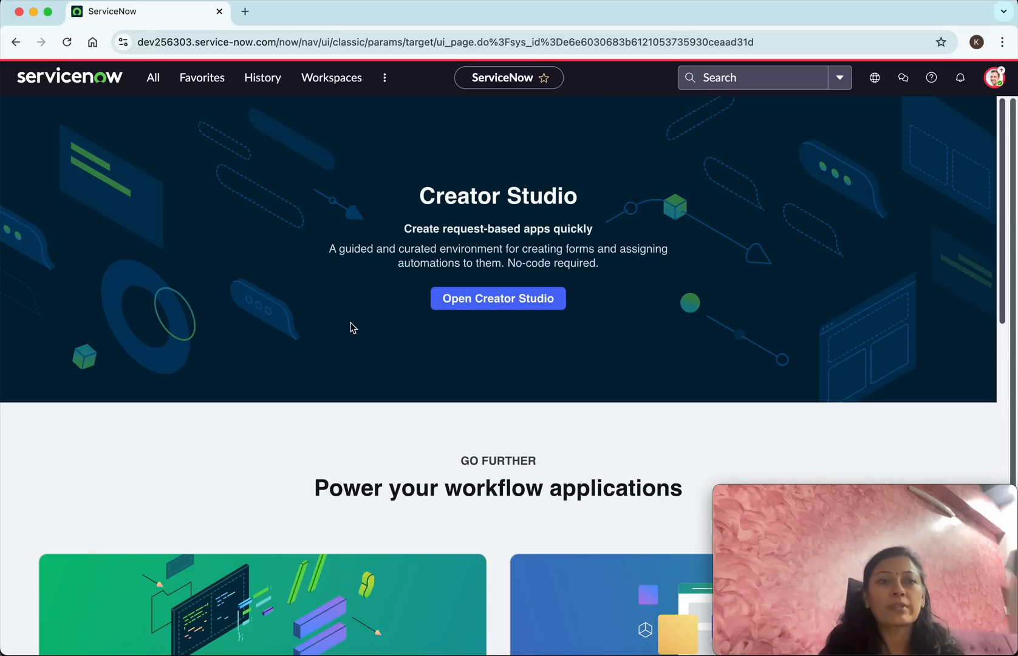
mouse_move(152, 77)
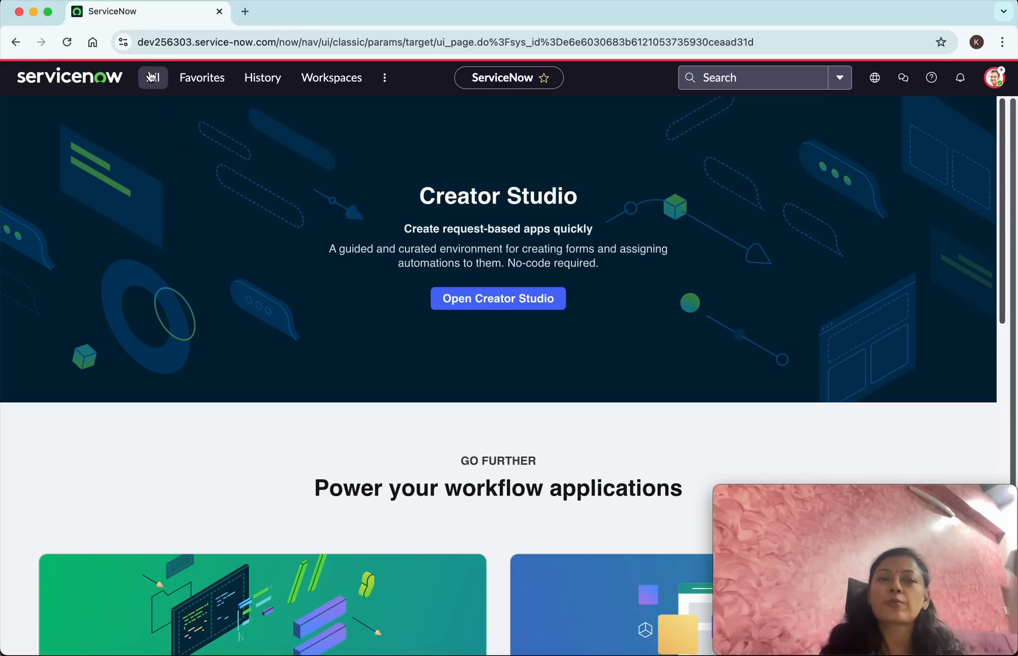
- Filter the All menu for 'notific' to find System Notification > Email > Notifications
click(153, 77)
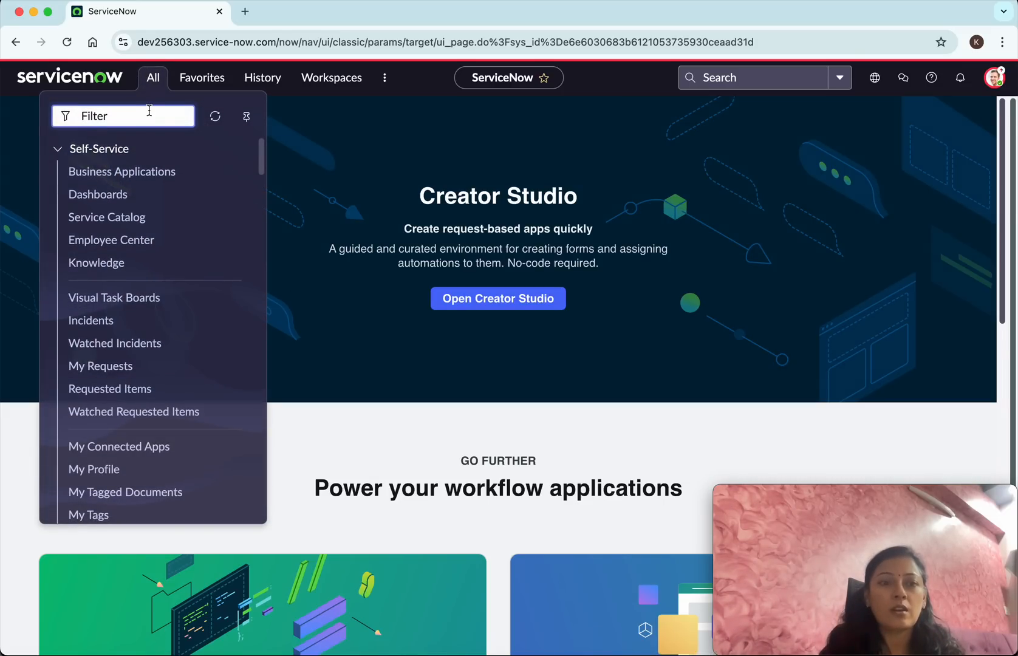
text(notifications)
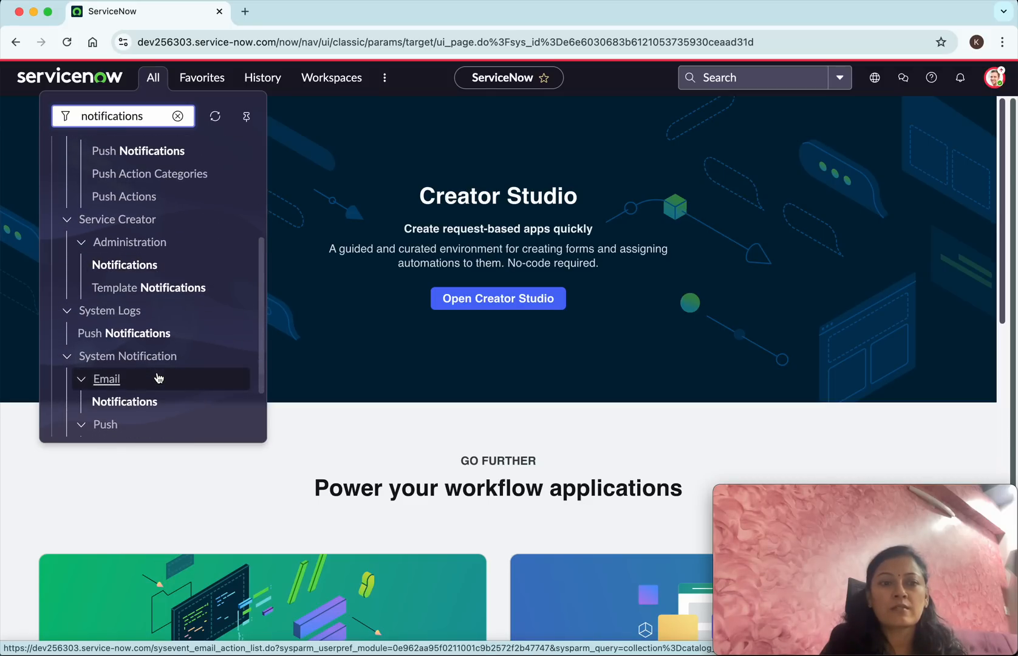
mouse_move(124, 401)
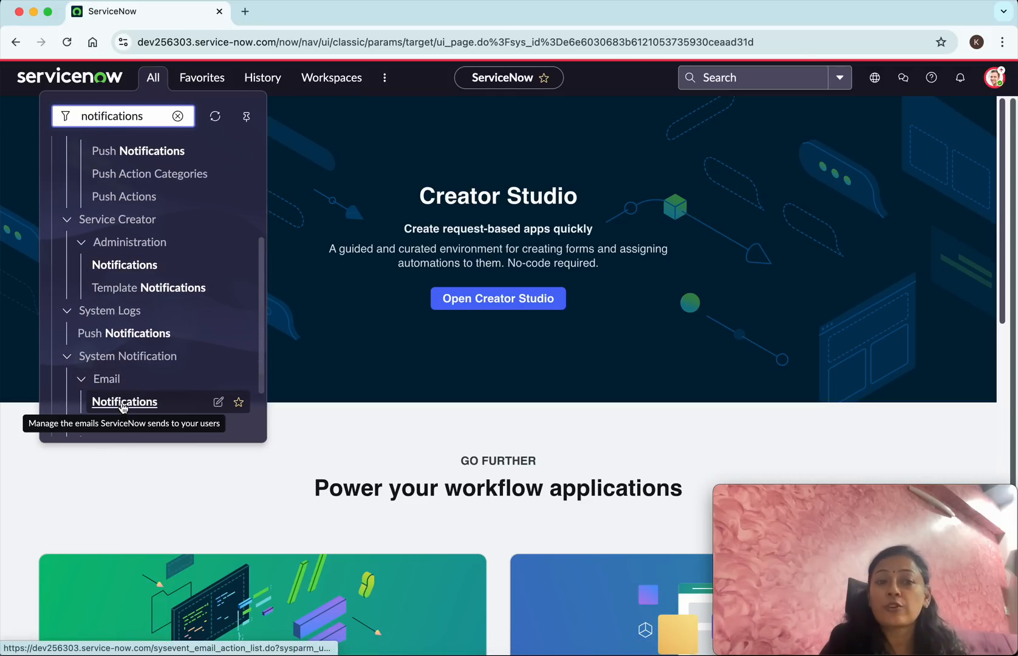
- Open the Email Notifications list and start a new notification record
click(124, 401)
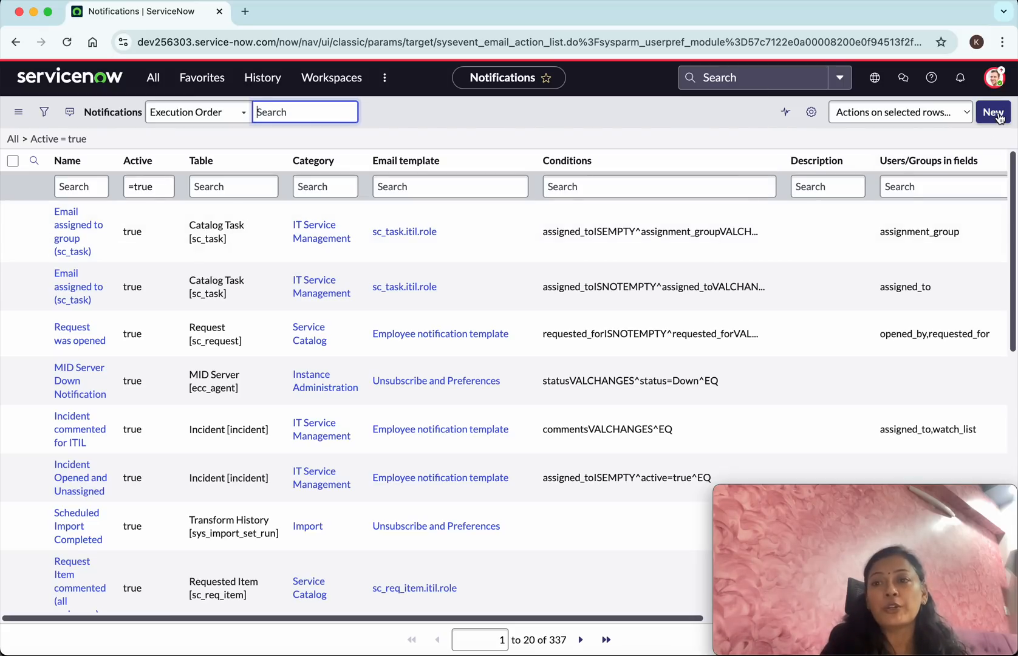
click(992, 112)
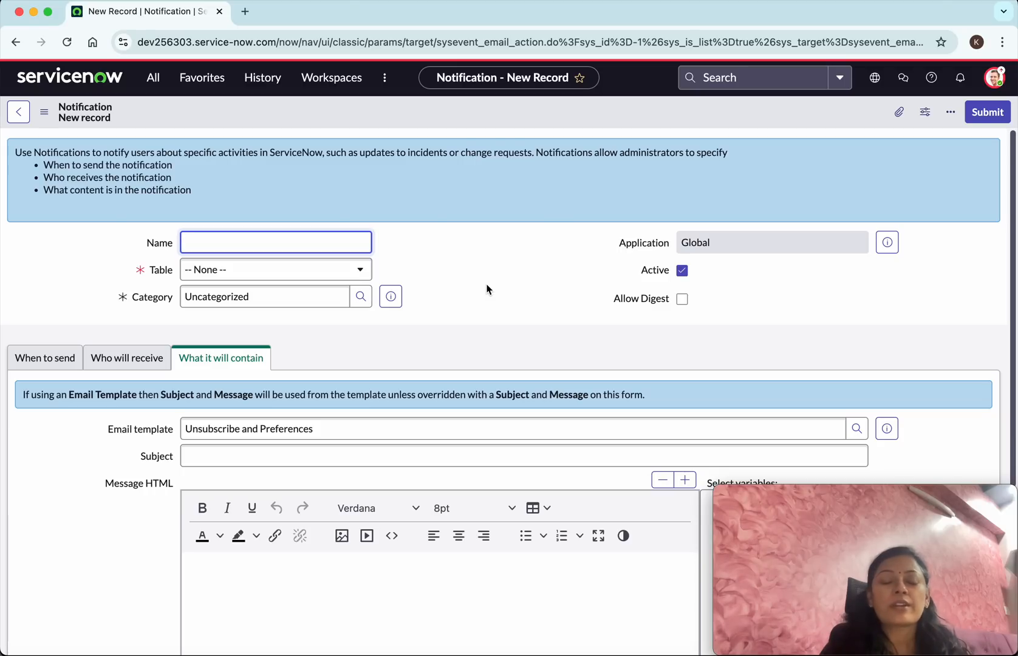
- Name the notification 'Incident Notification' and set its table to Incident [incident]
click(275, 243)
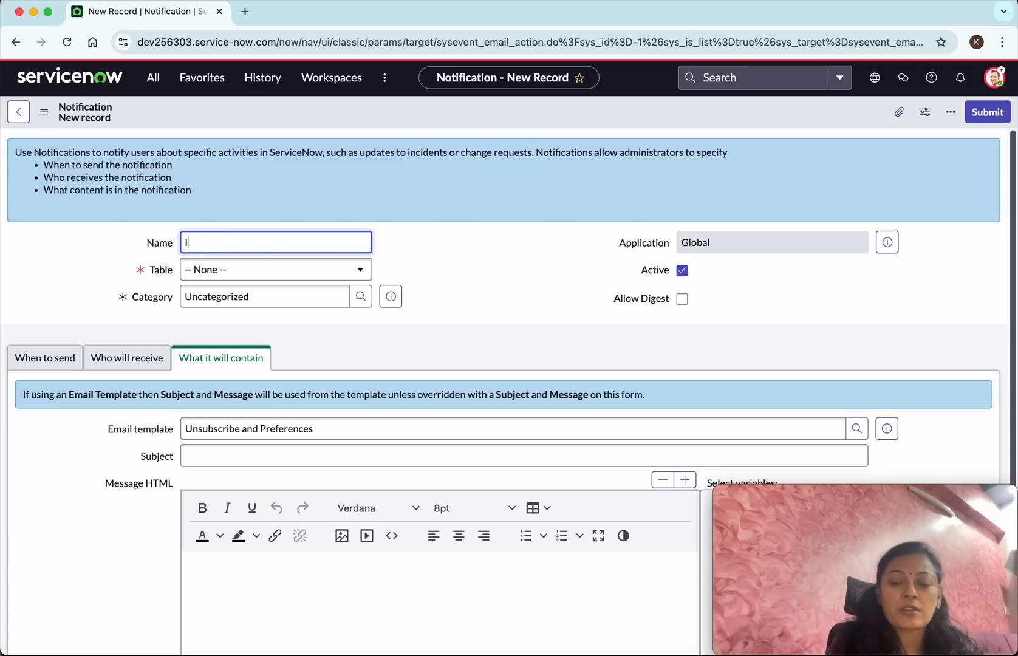
text(Incident Notification)
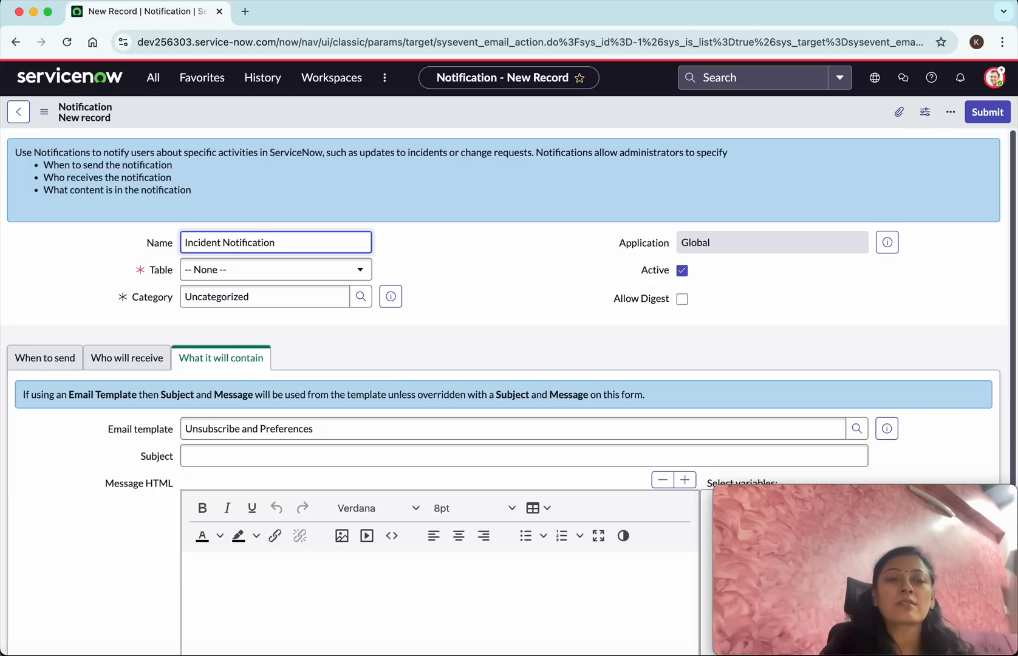
click(274, 269)
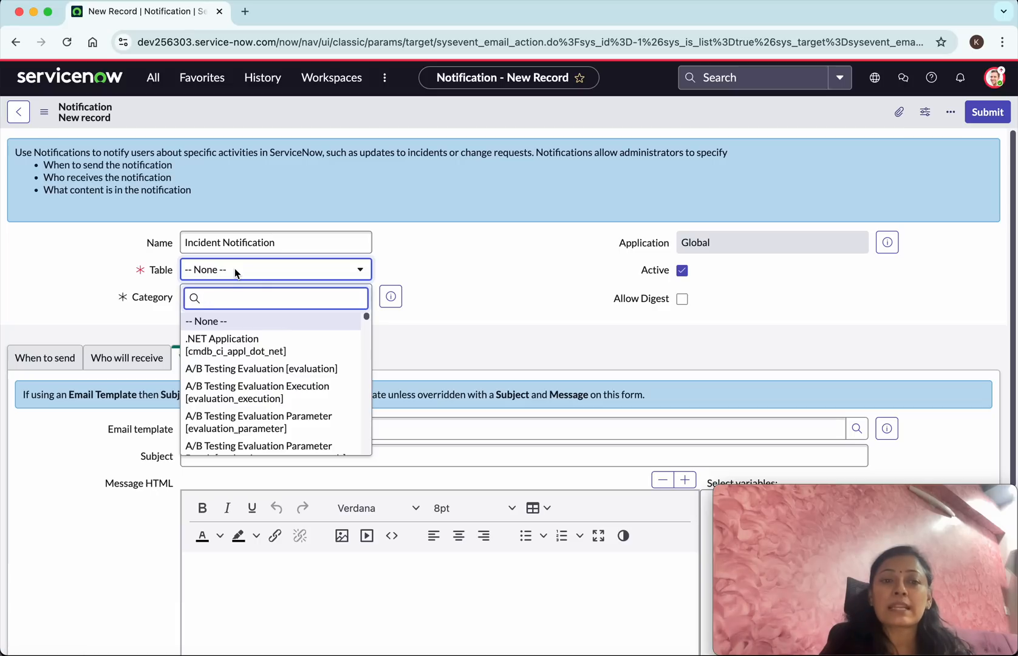
text(incident)
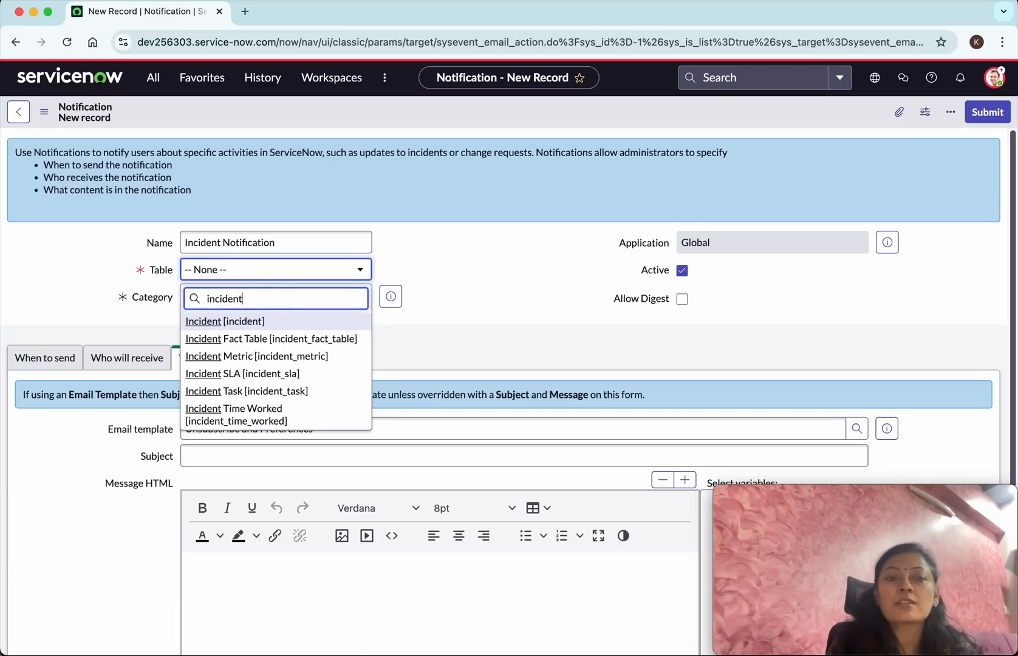
click(225, 321)
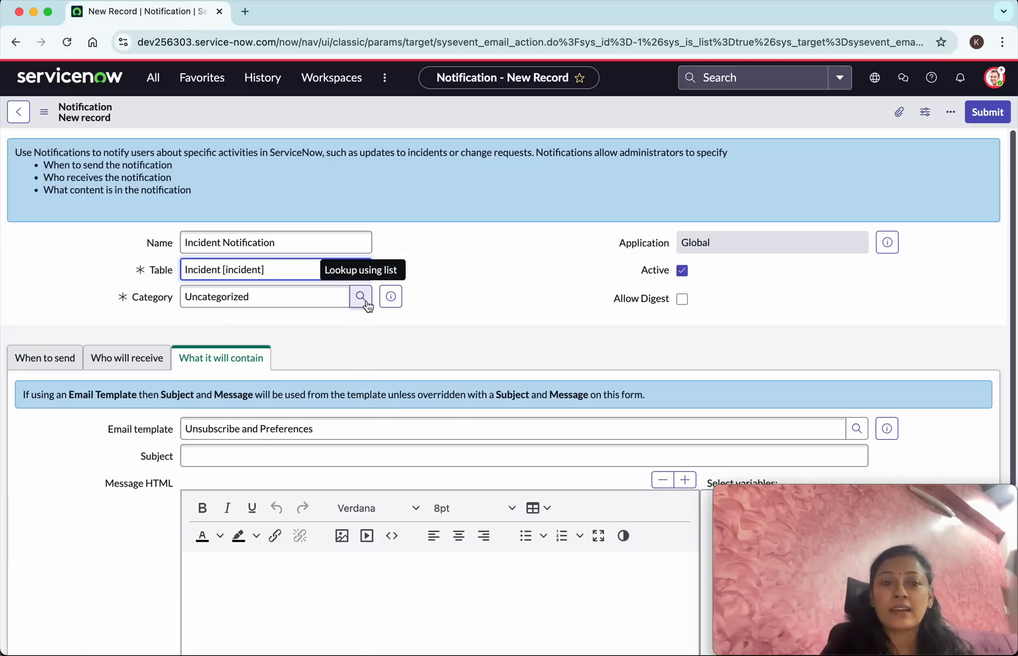
- Set the notification's Category to Incident through the lookup
click(361, 296)
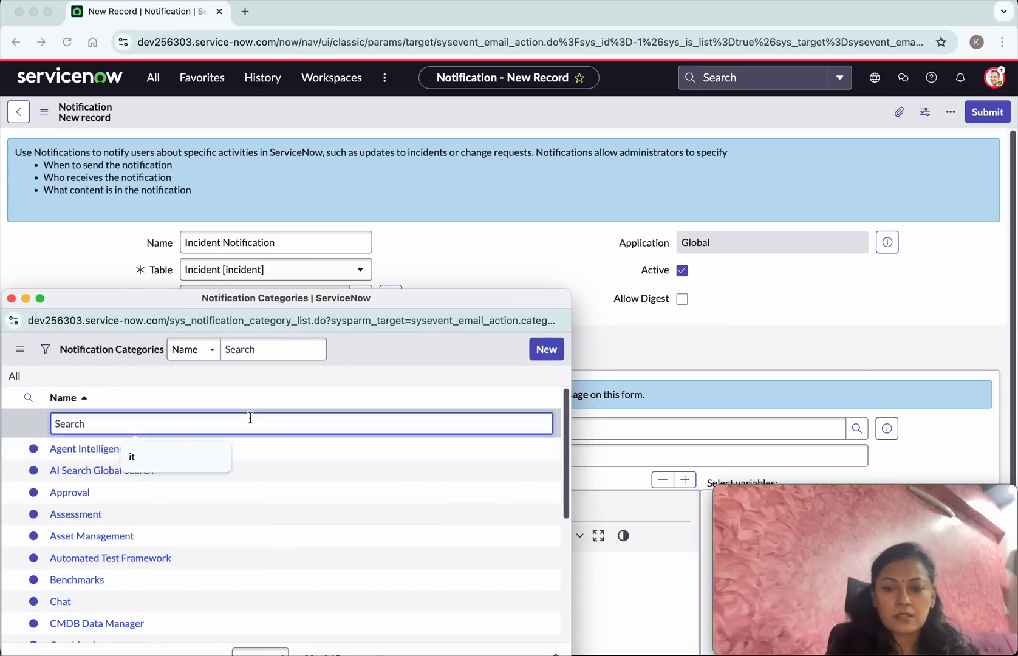
text(incident)
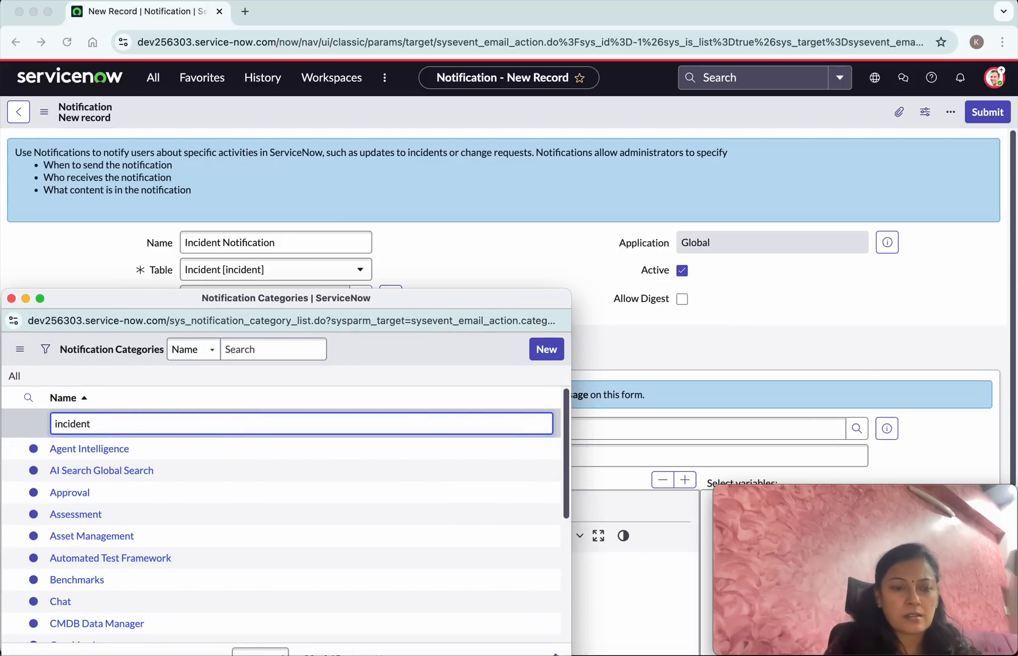
click(90, 449)
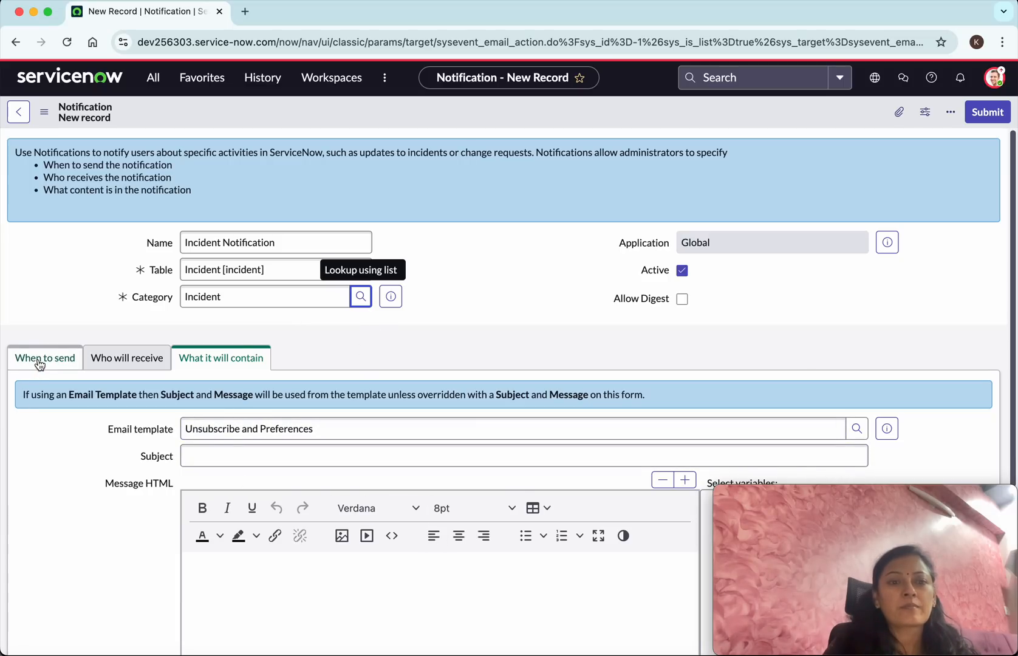
mouse_move(281, 377)
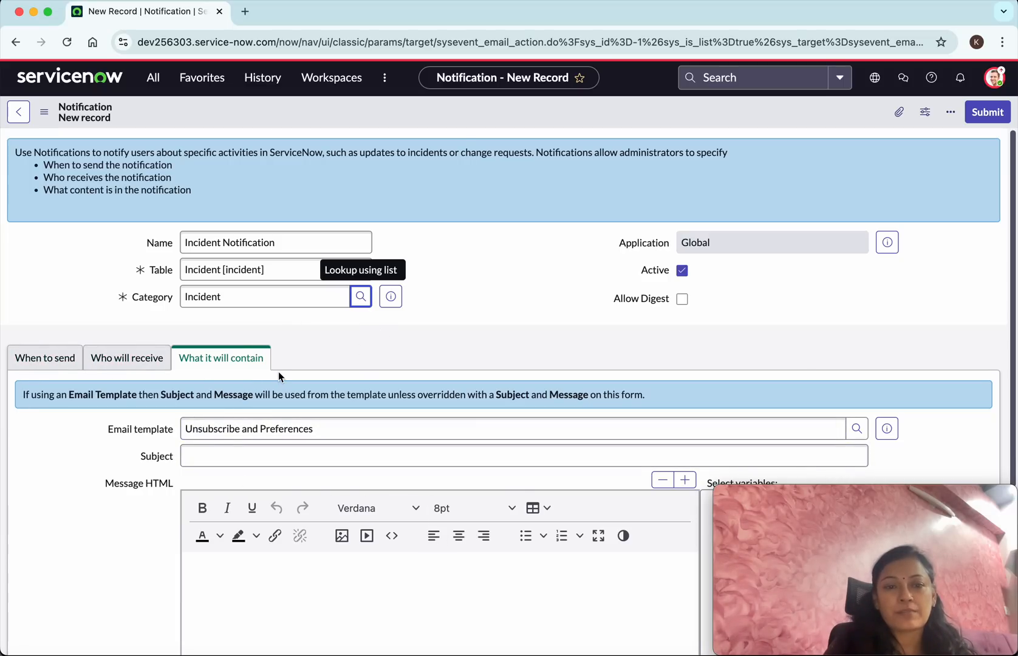
- Send on 'Record inserted or updated', with Inserted and Updated ticked
click(45, 358)
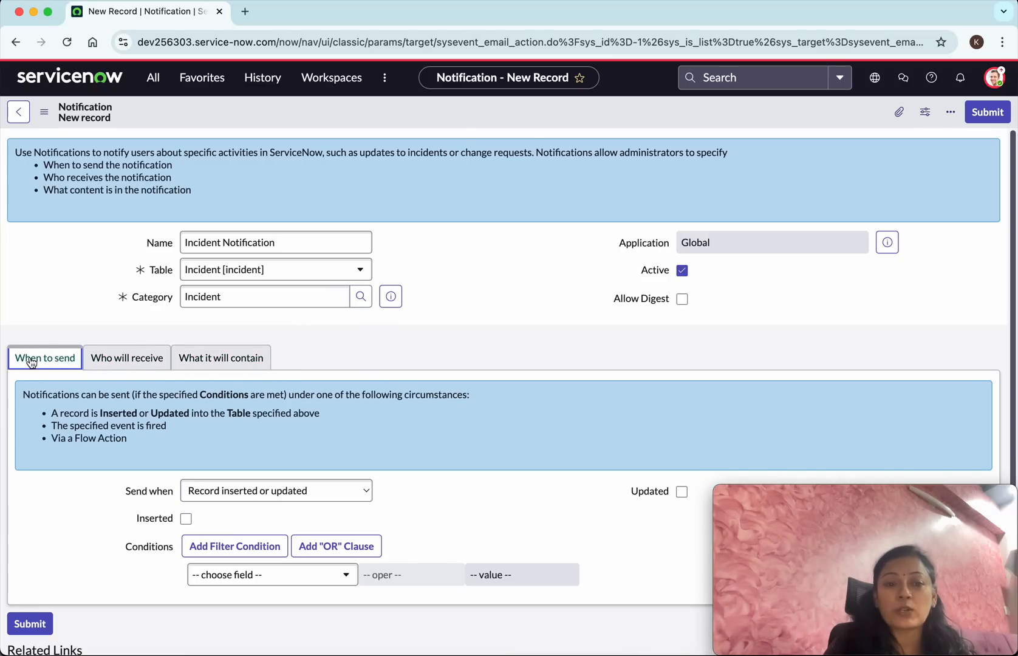
scroll(down, 3)
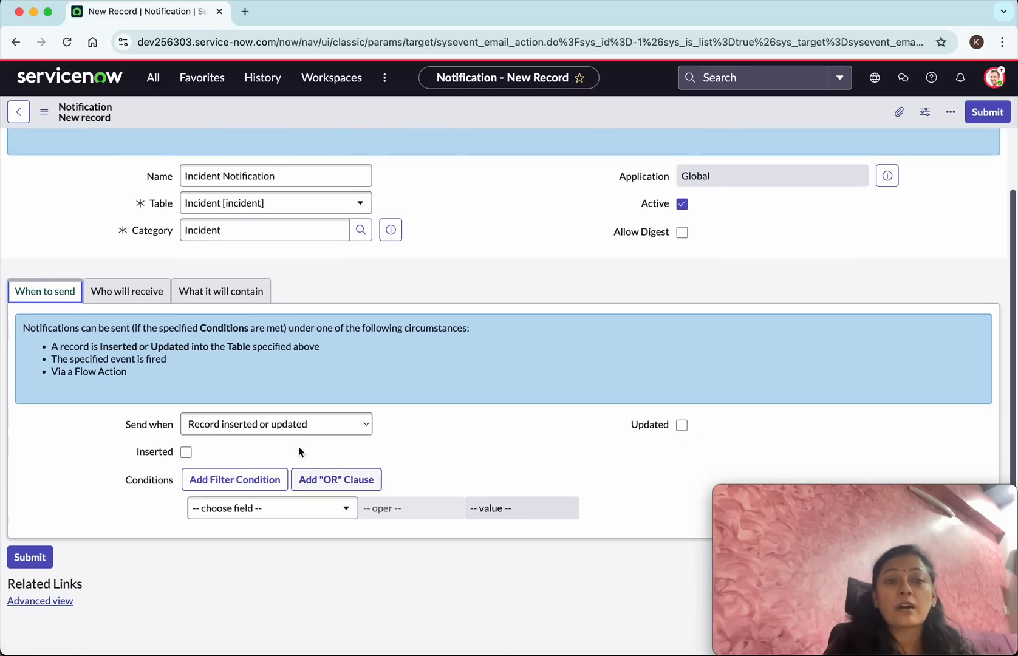
click(275, 424)
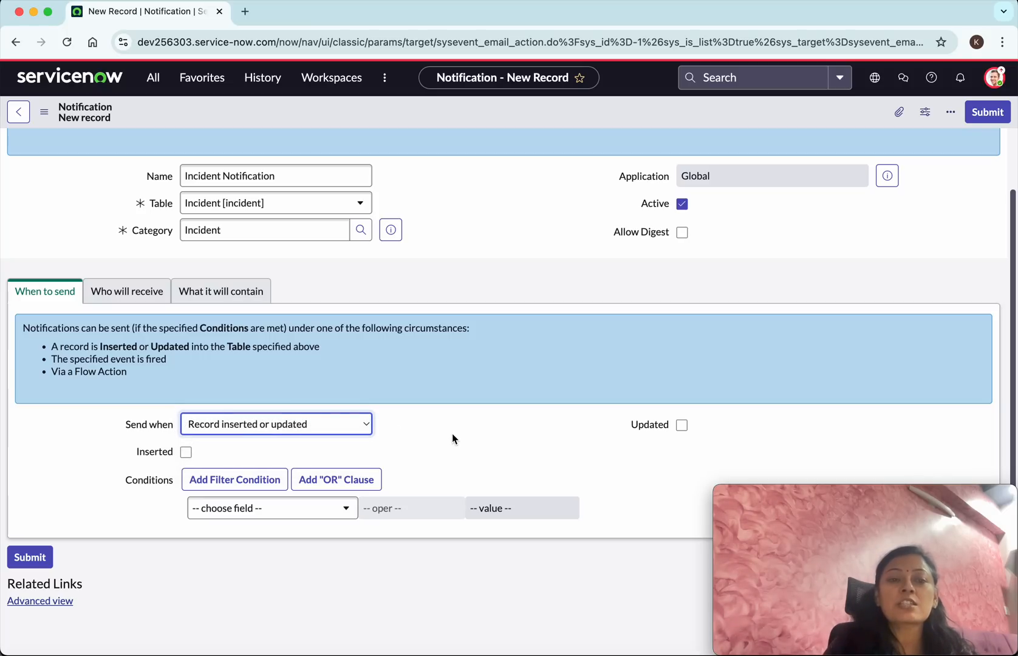
click(186, 452)
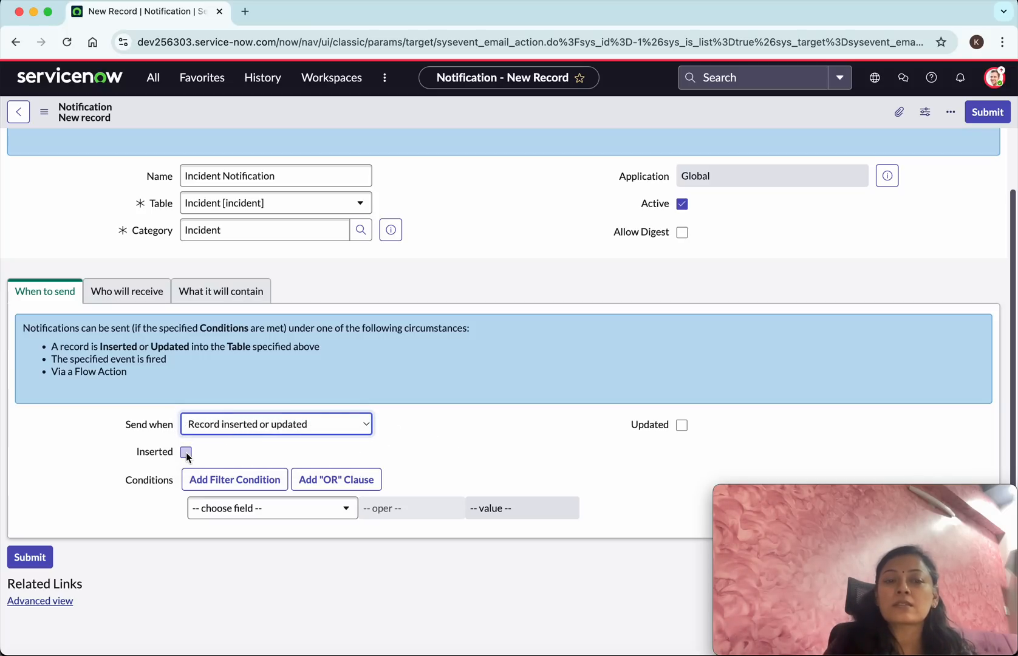
click(186, 451)
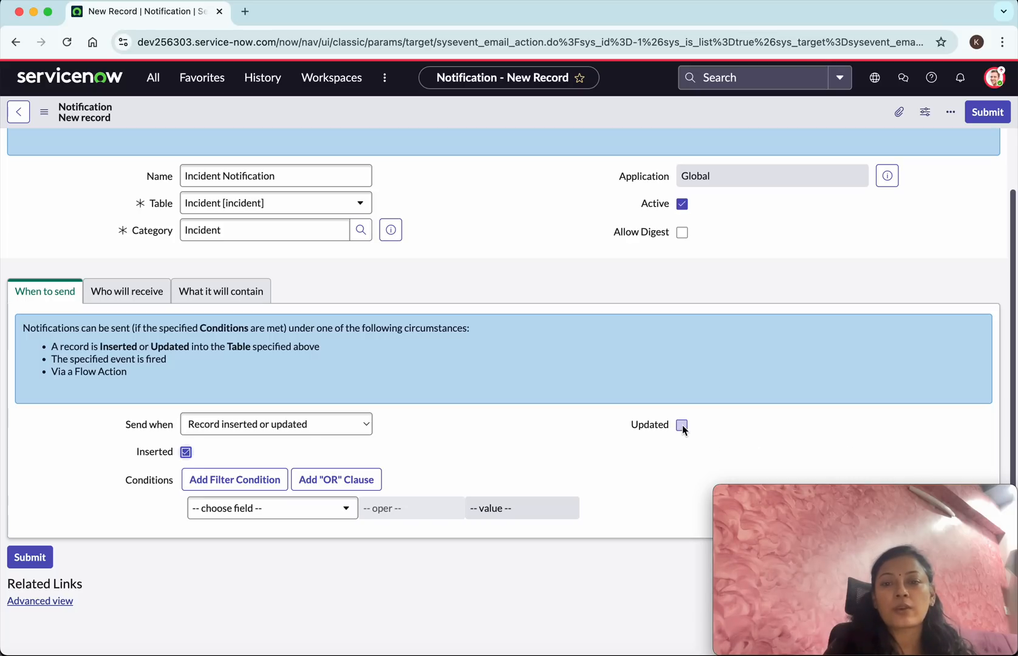
click(682, 424)
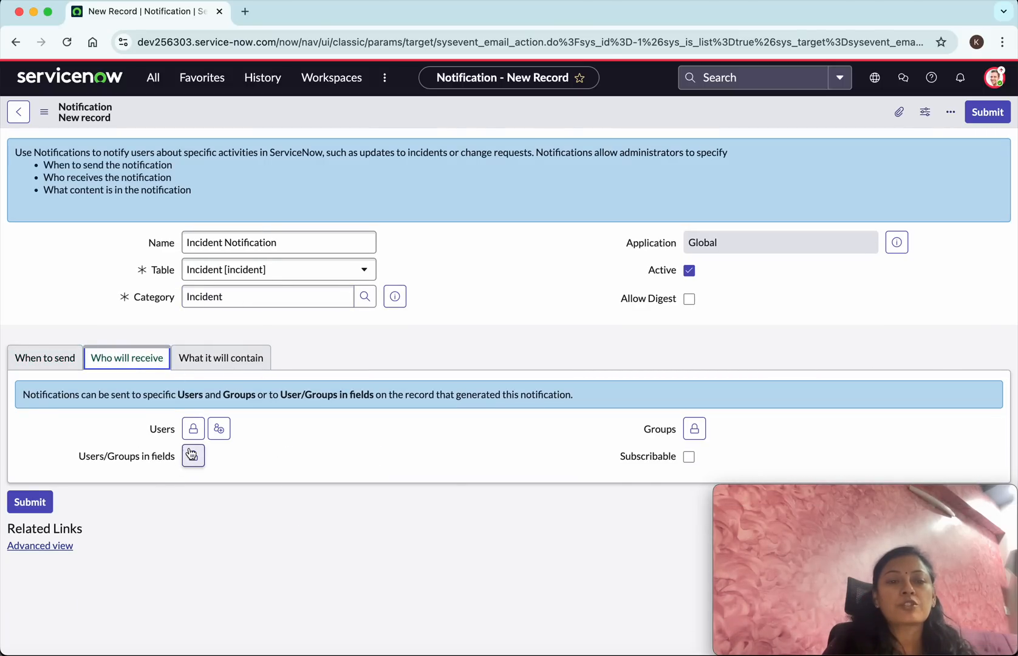
mouse_move(218, 429)
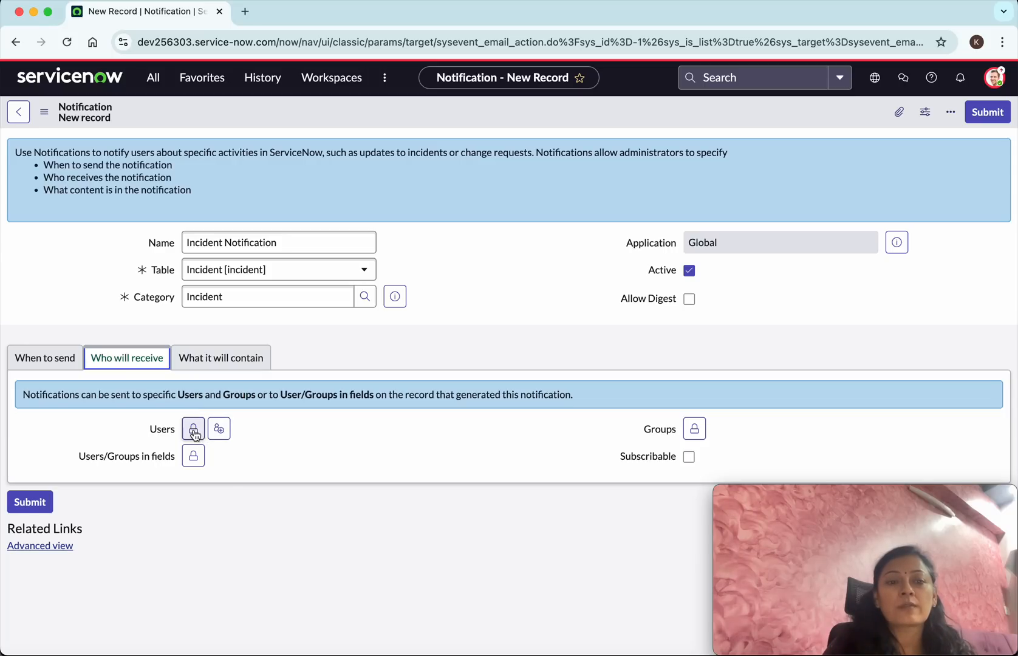
- Add Abel Tuter to the notification's recipient Users
click(193, 429)
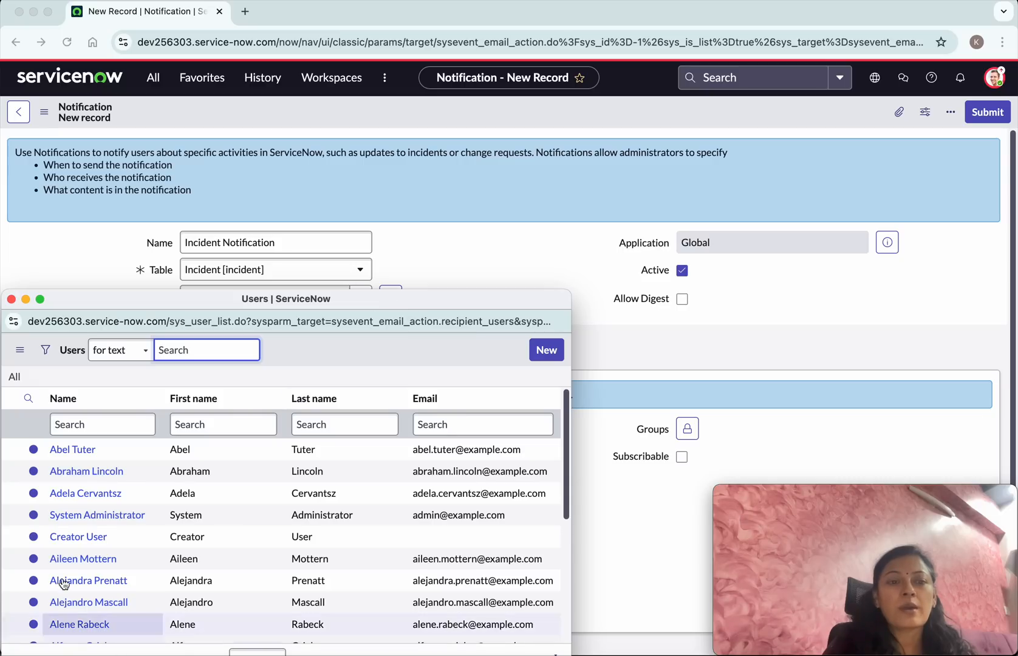
click(73, 450)
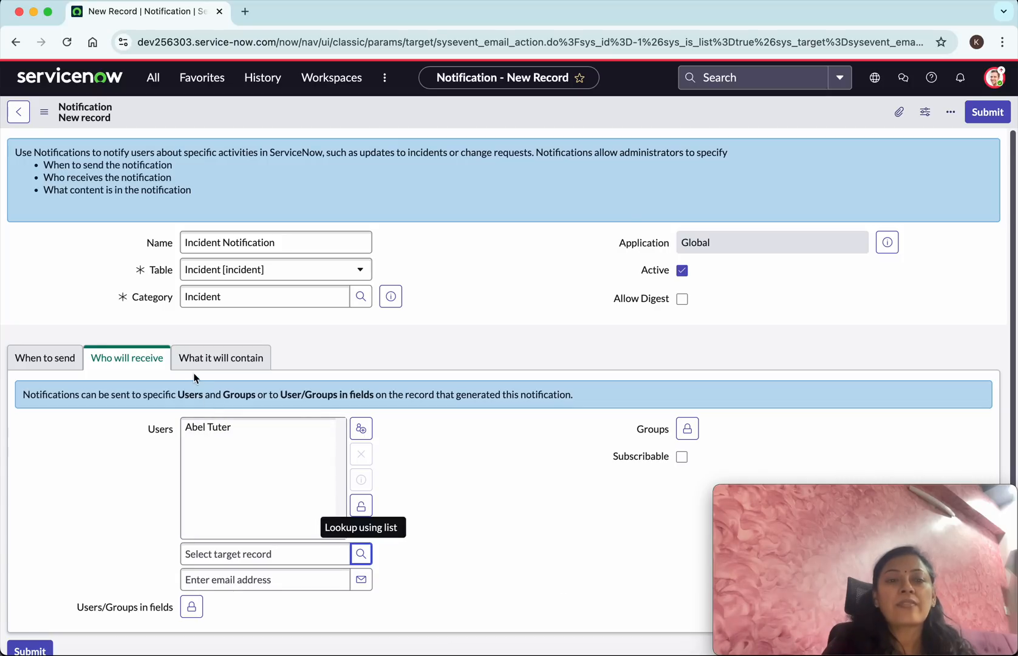
click(221, 358)
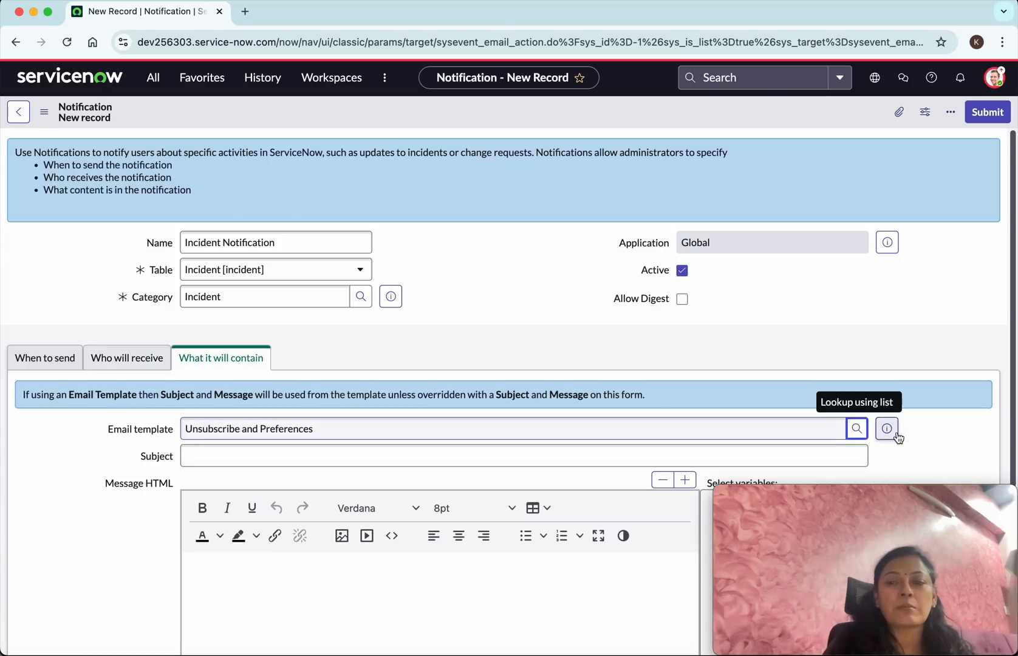
- Use the Employee notification template with subject 'Incident created/updated'
click(886, 428)
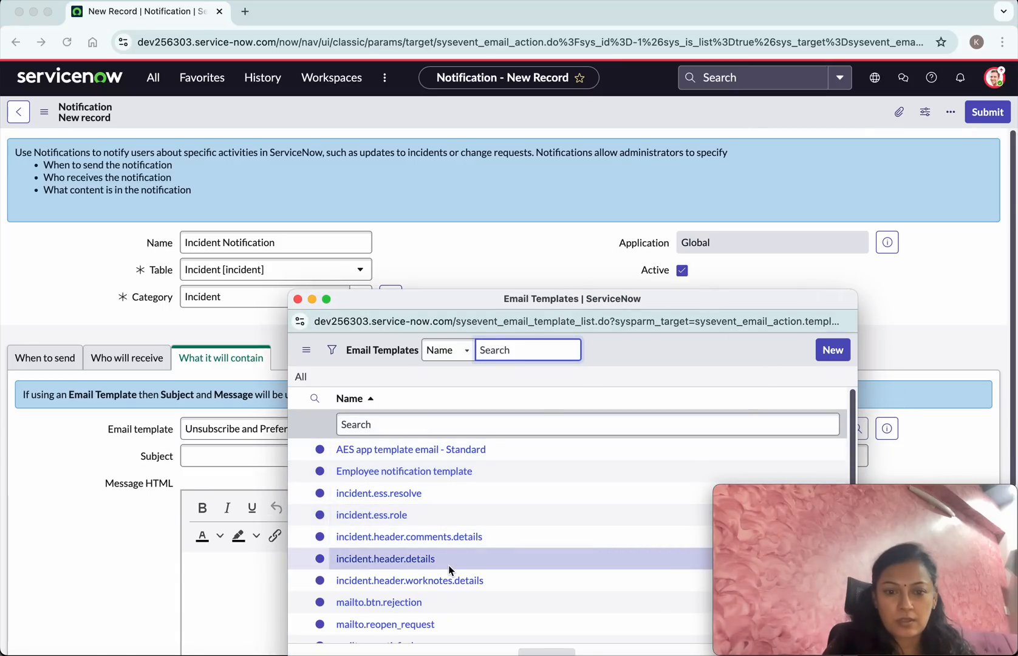
scroll(down, 3)
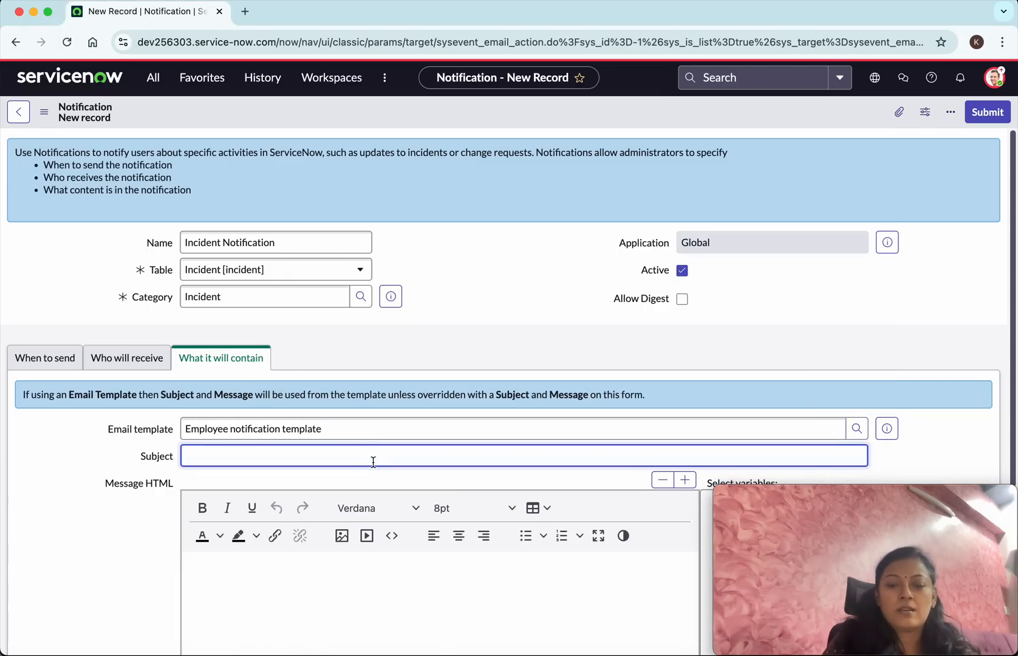
text(Incident c)
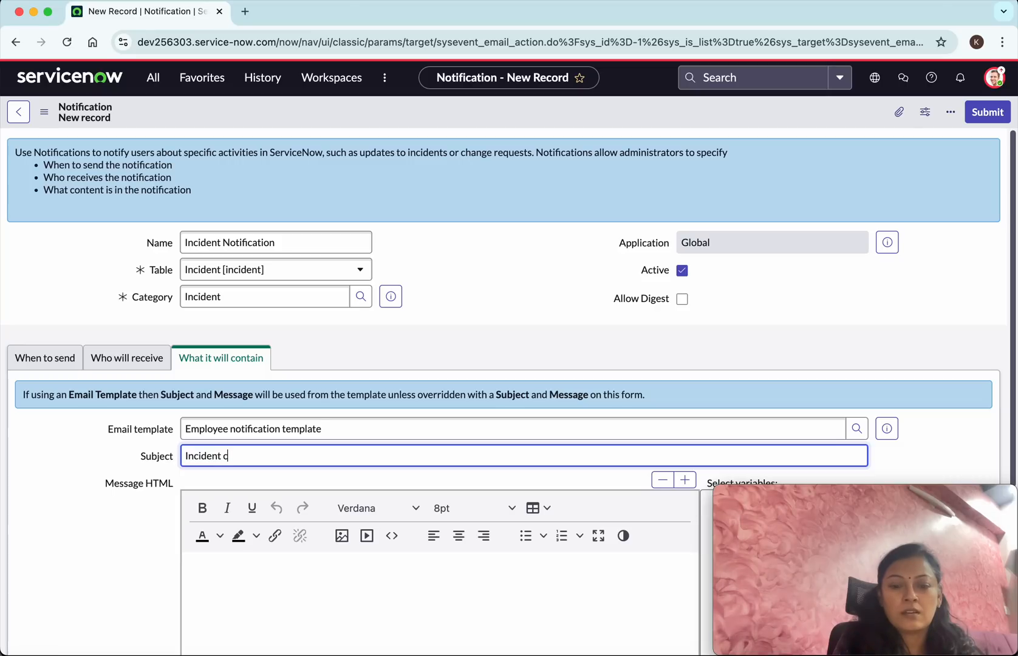
text(reated)
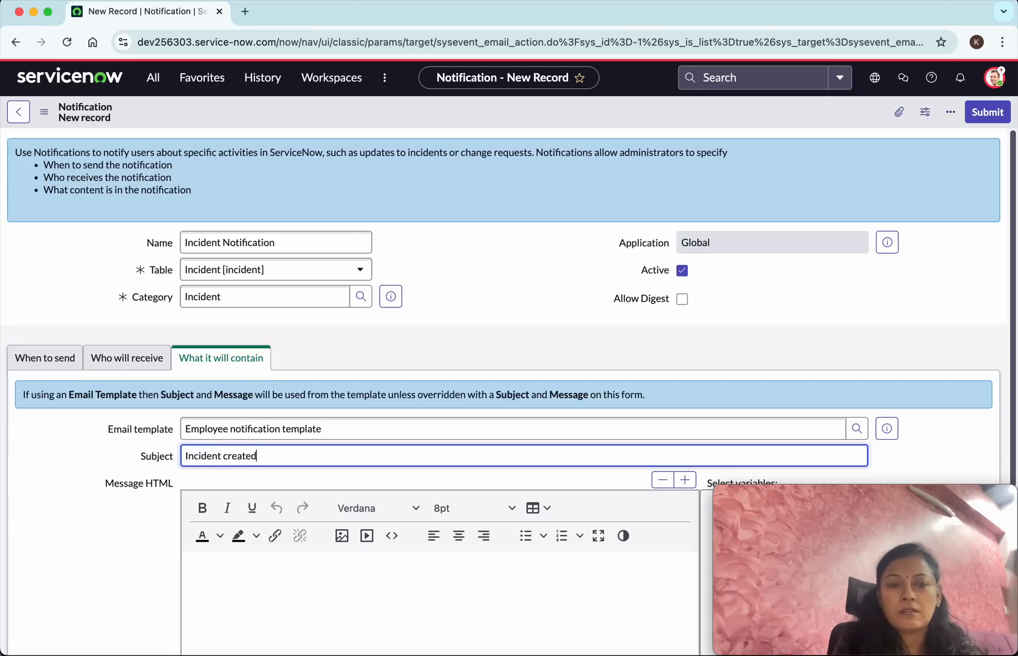
text(/updated)
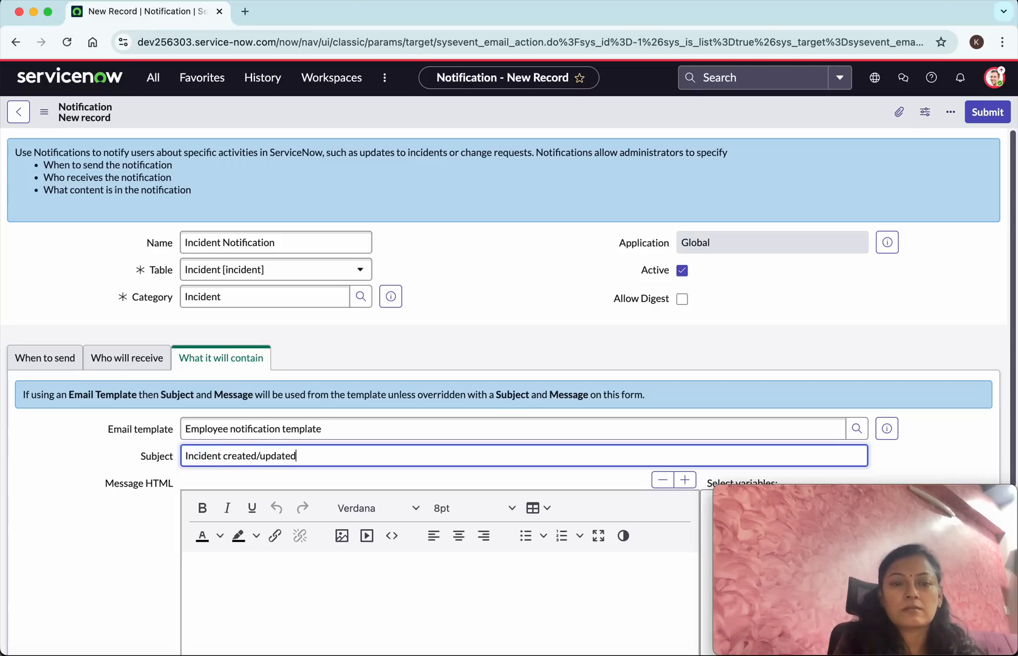
scroll(down, 3)
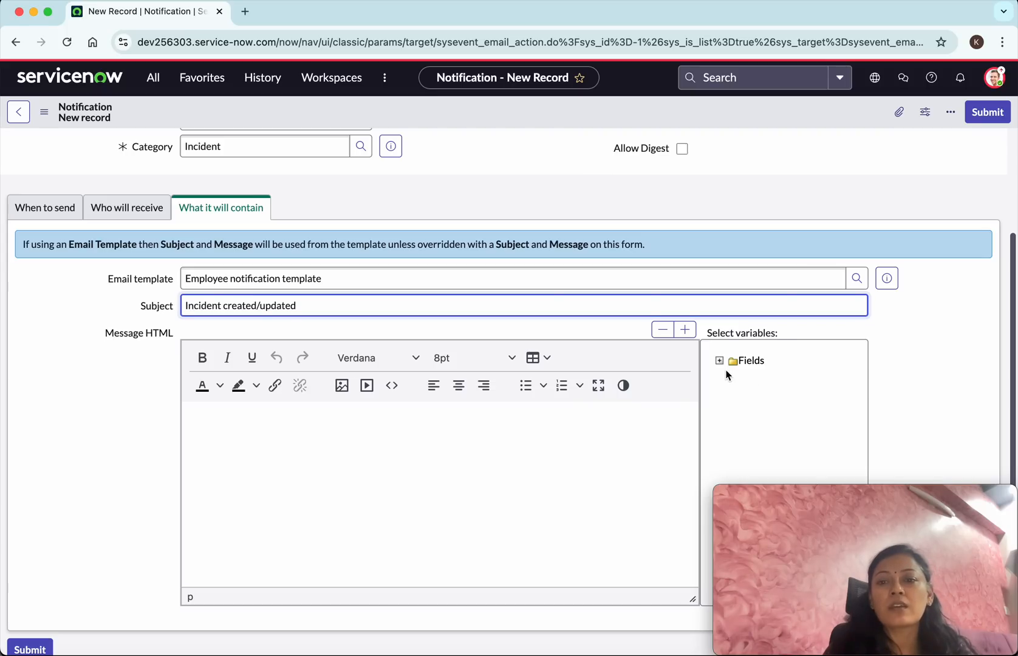
- Insert ${incident_state} into the Message HTML body and submit the notification
click(718, 360)
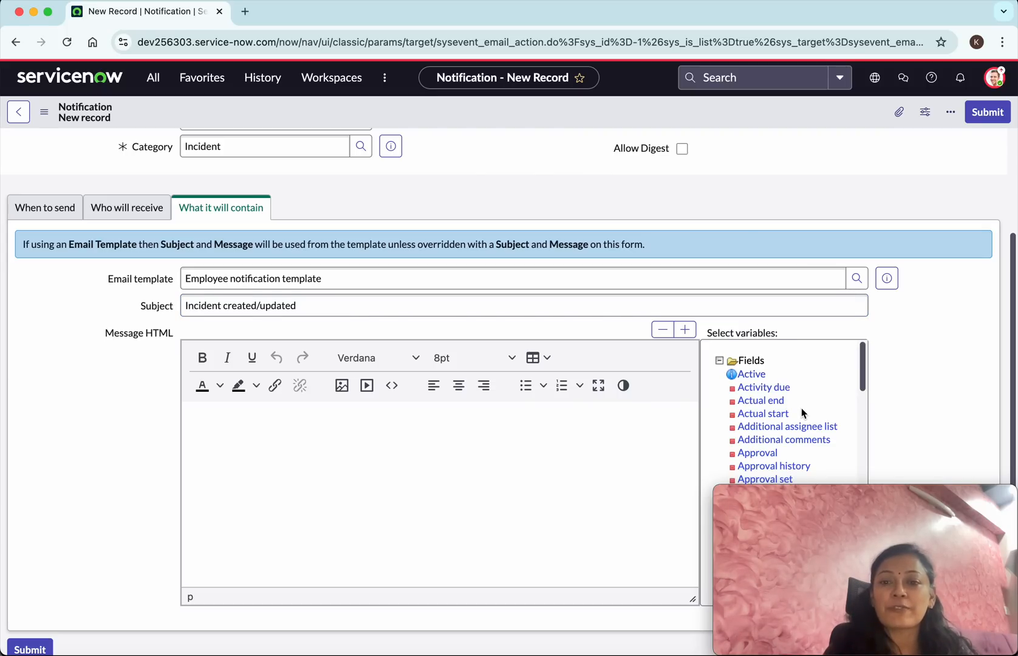
scroll(down, 3)
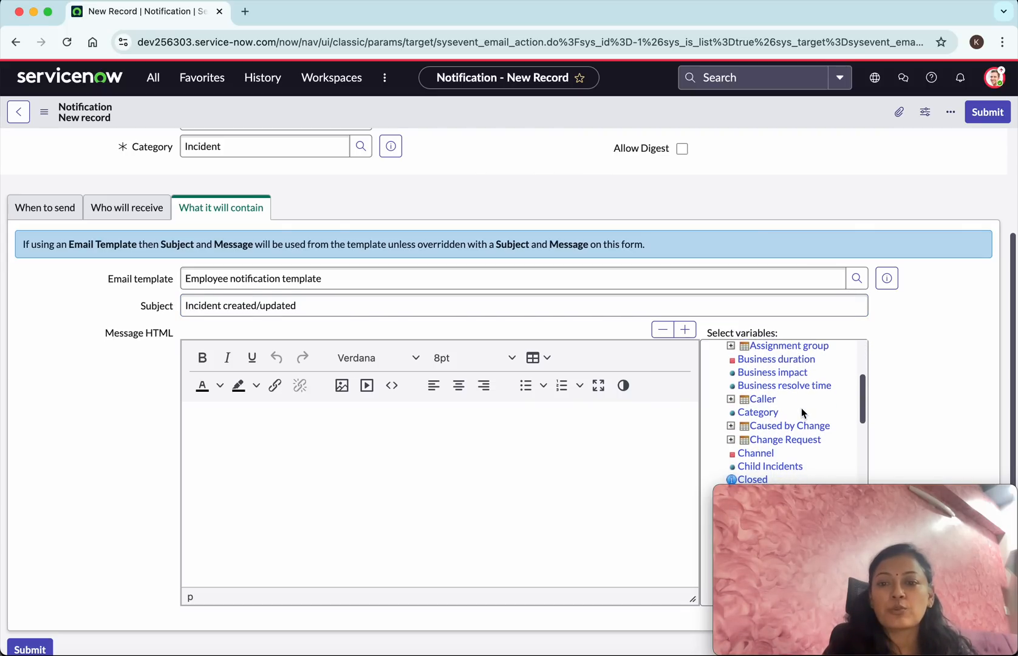
scroll(down, 3)
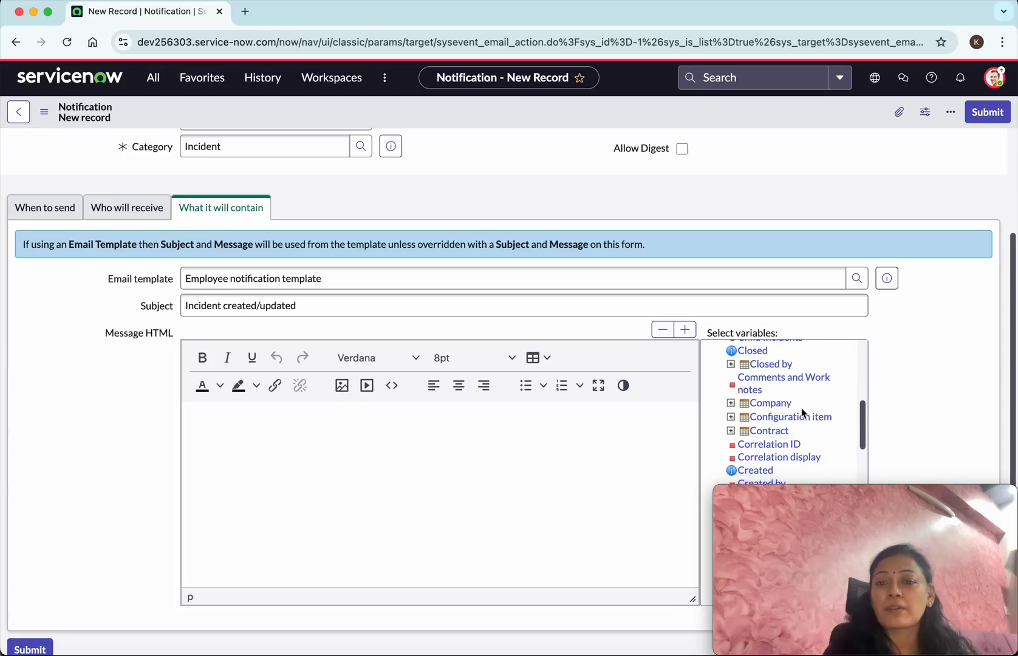
scroll(down, 3)
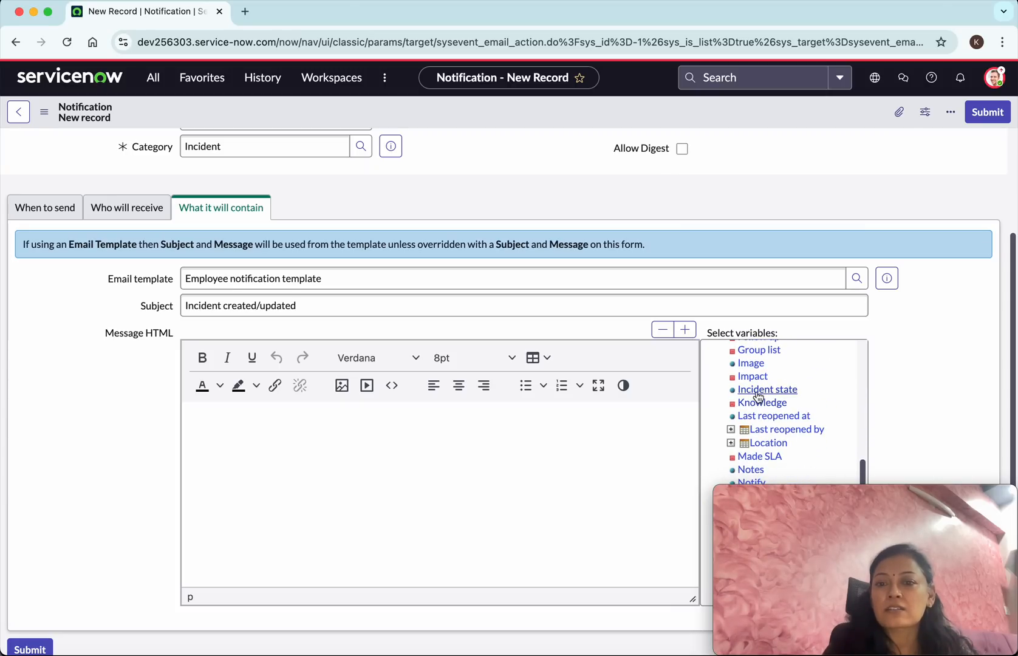
click(767, 390)
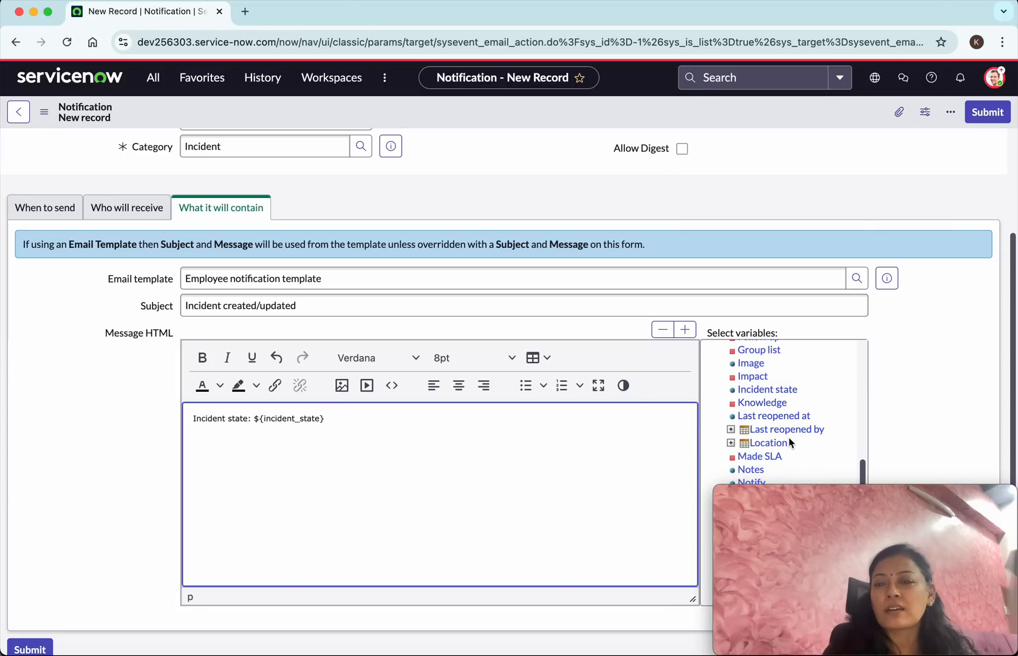
scroll(down, 3)
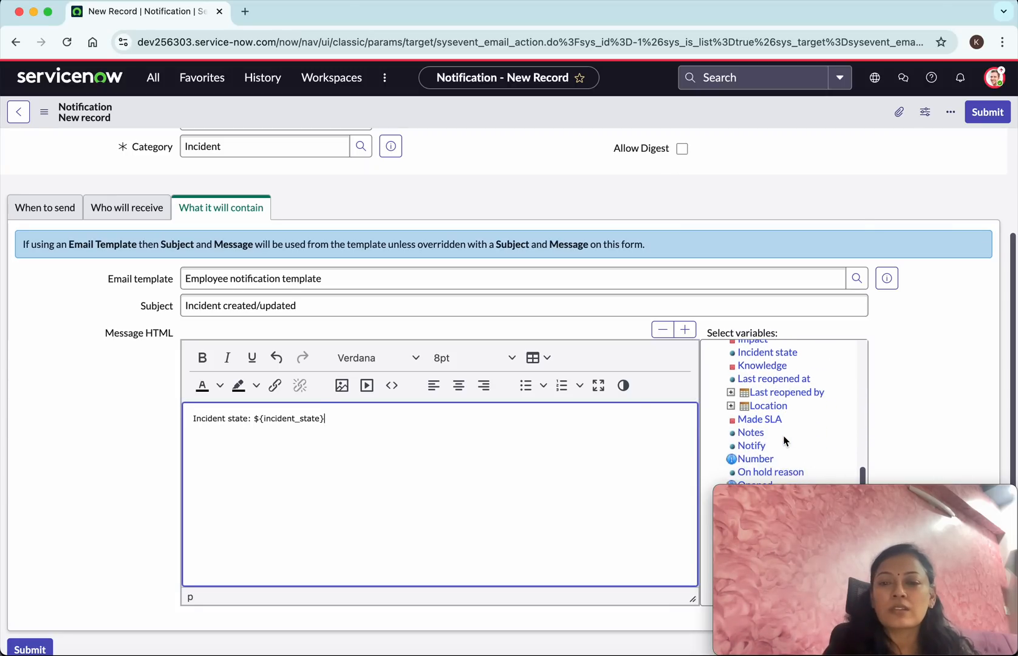
scroll(down, 3)
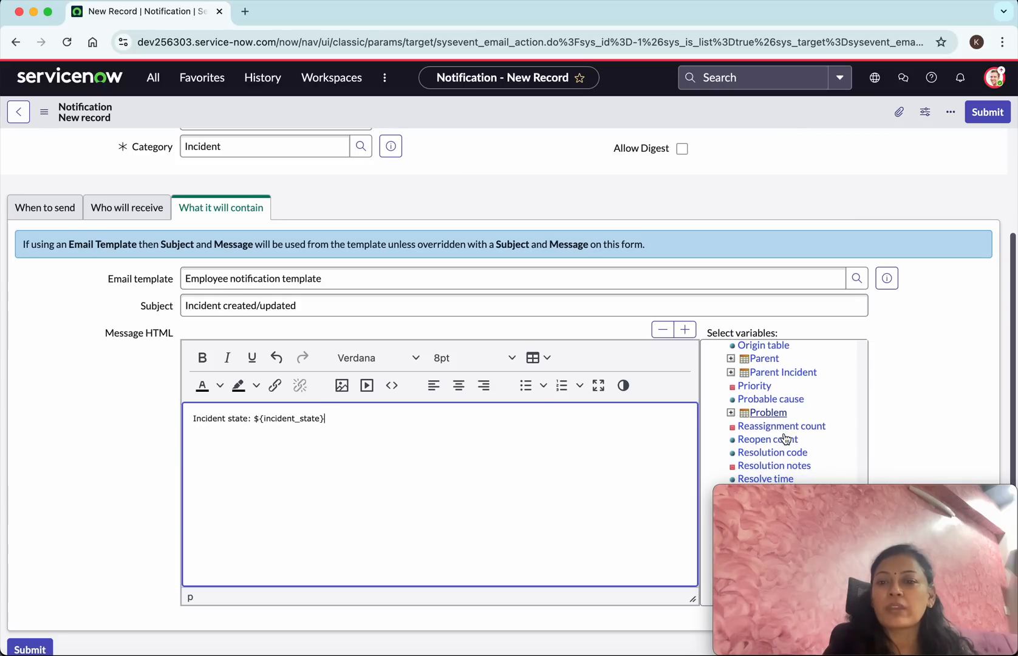
scroll(down, 3)
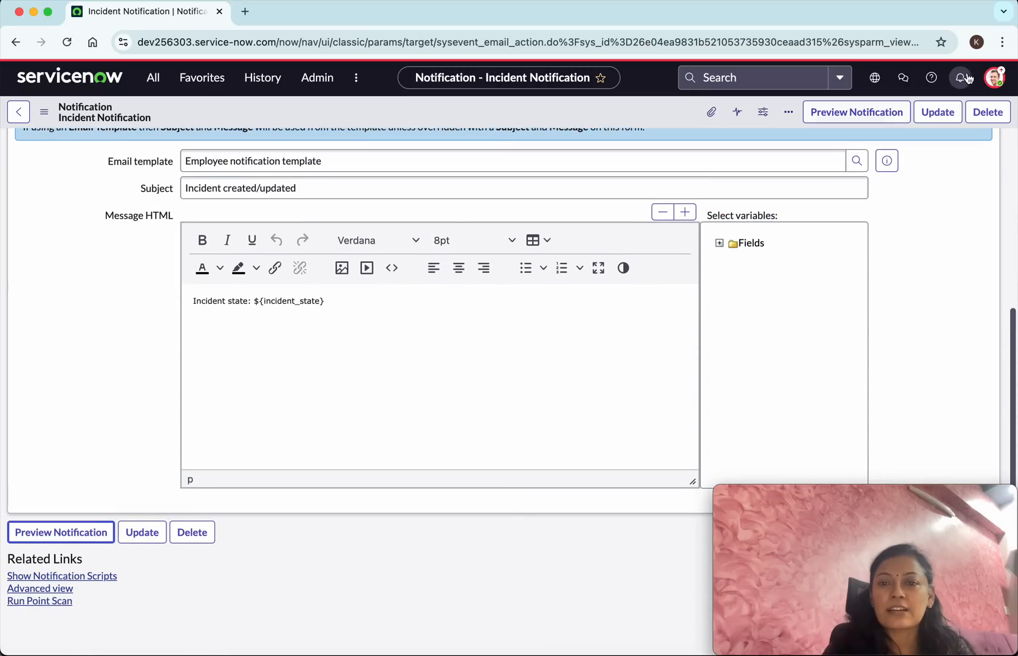
- Insert the Category and Created by variables into the message and update the record
click(719, 243)
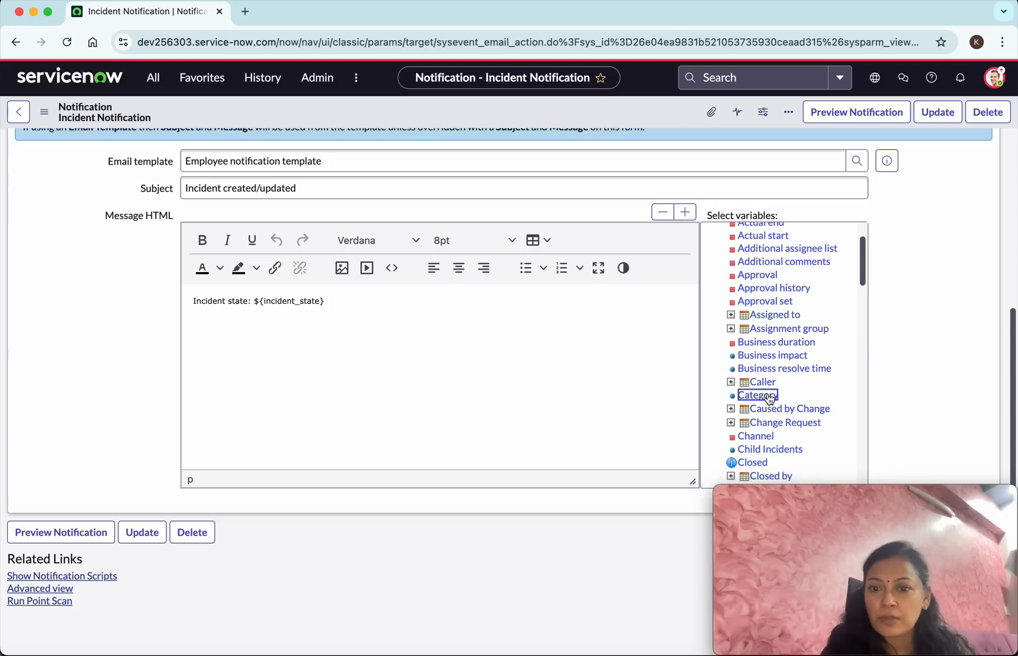
click(757, 395)
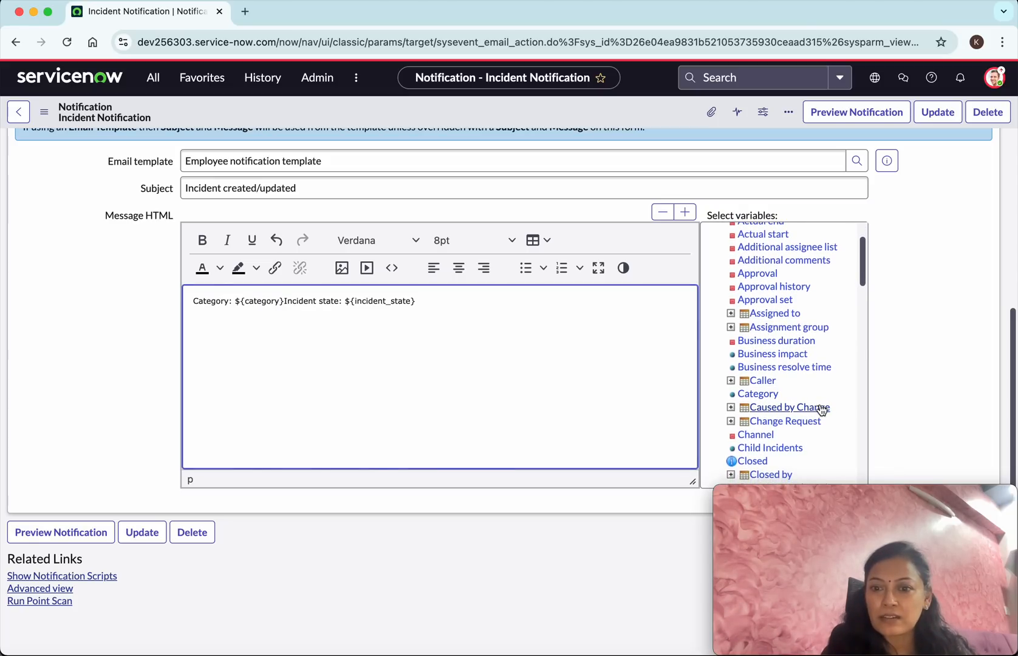
scroll(down, 3)
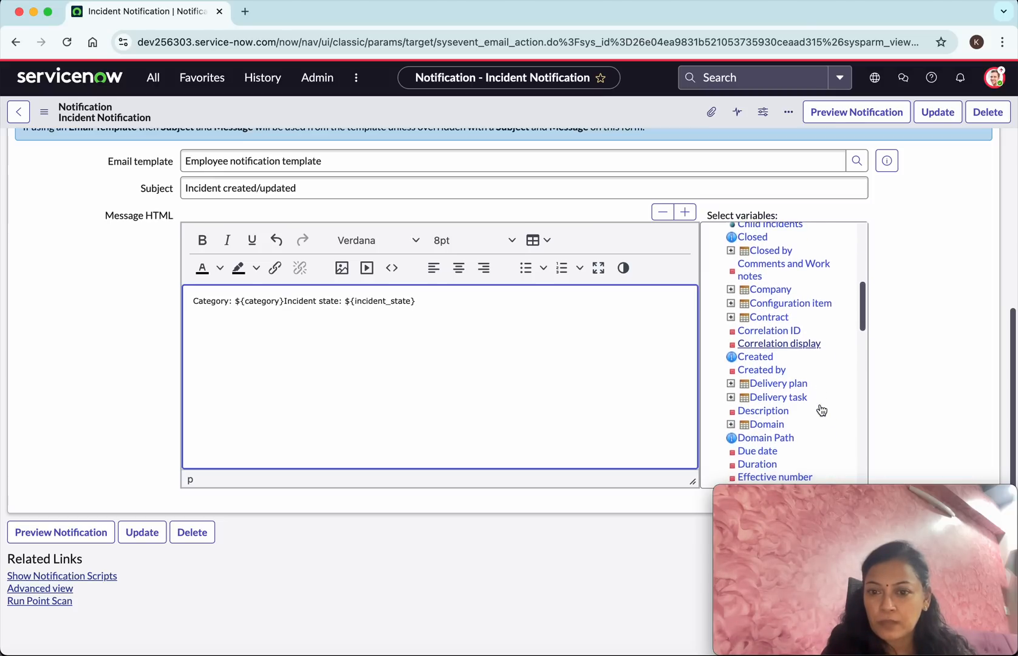
scroll(down, 3)
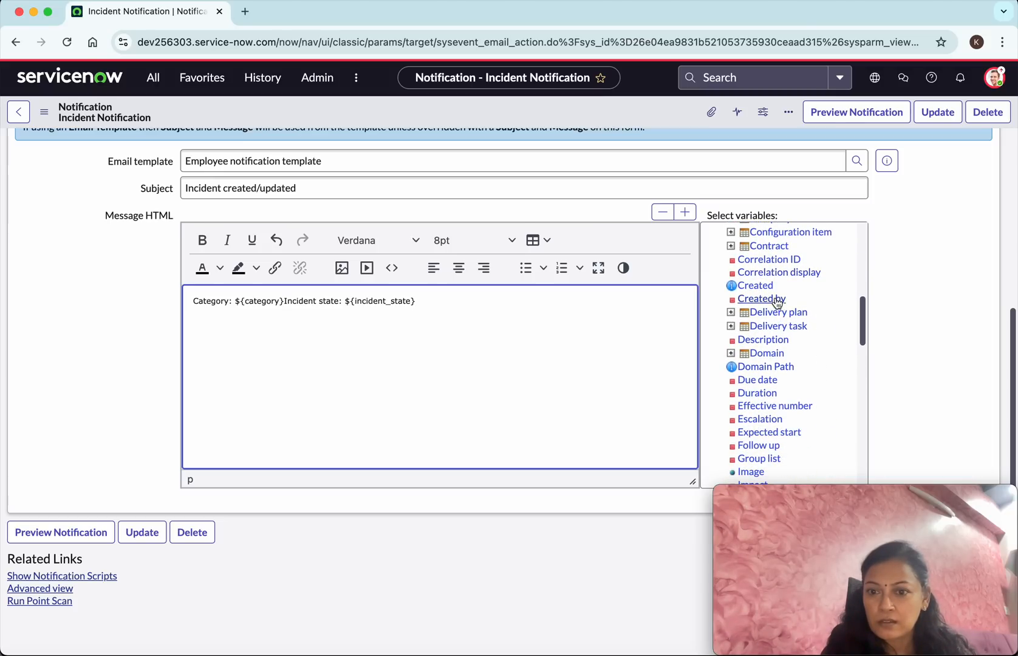
click(760, 298)
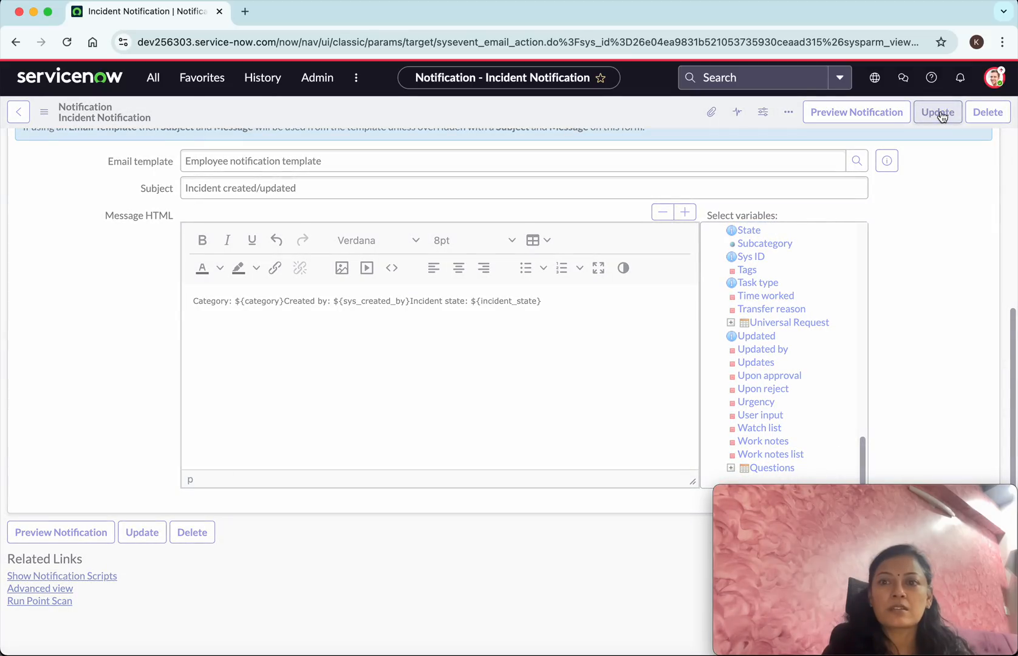
click(937, 112)
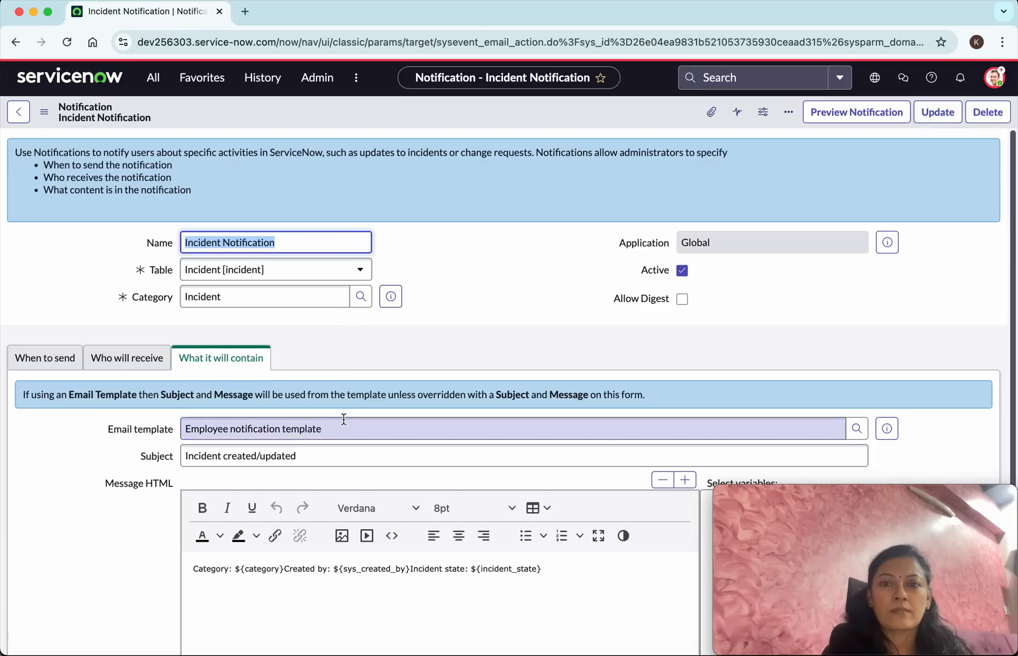
scroll(down, 3)
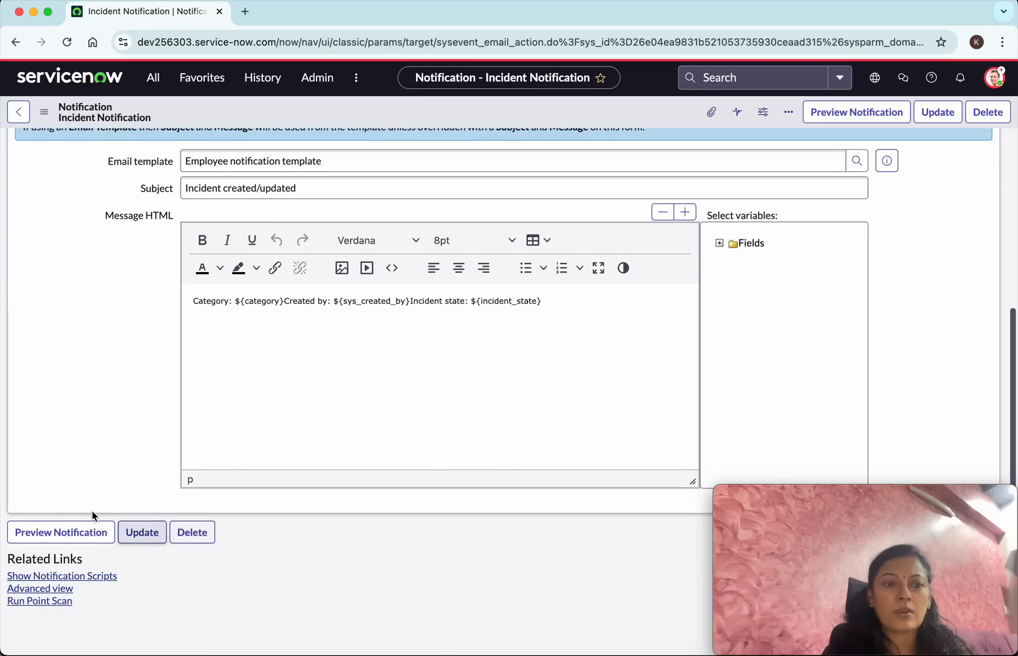
- Preview the notification email for INC0000060, then dismiss the preview
click(856, 112)
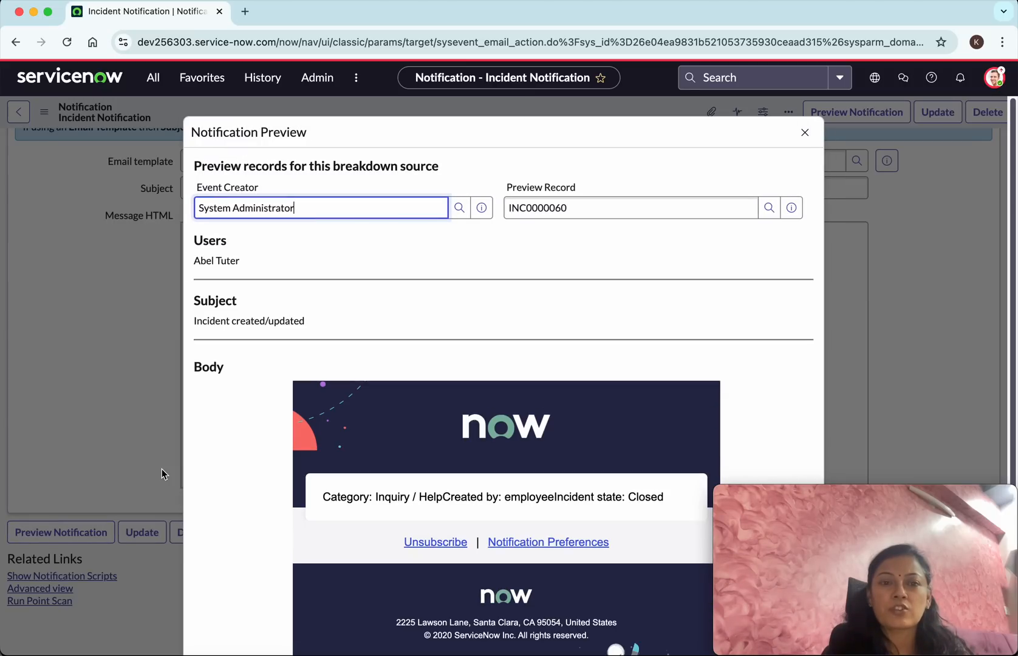
scroll(down, 3)
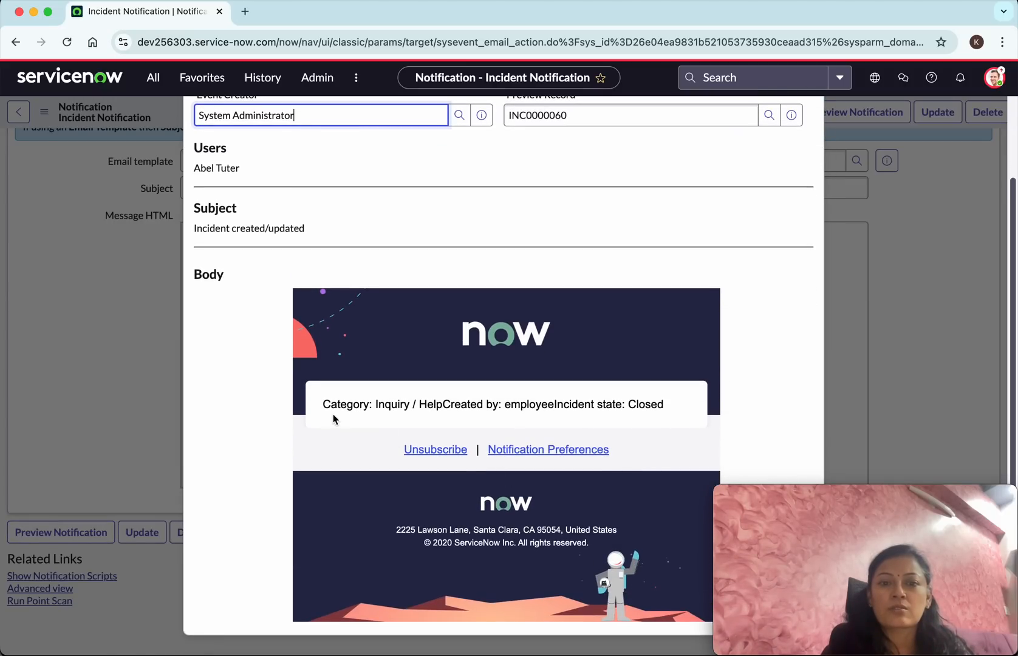
mouse_move(563, 410)
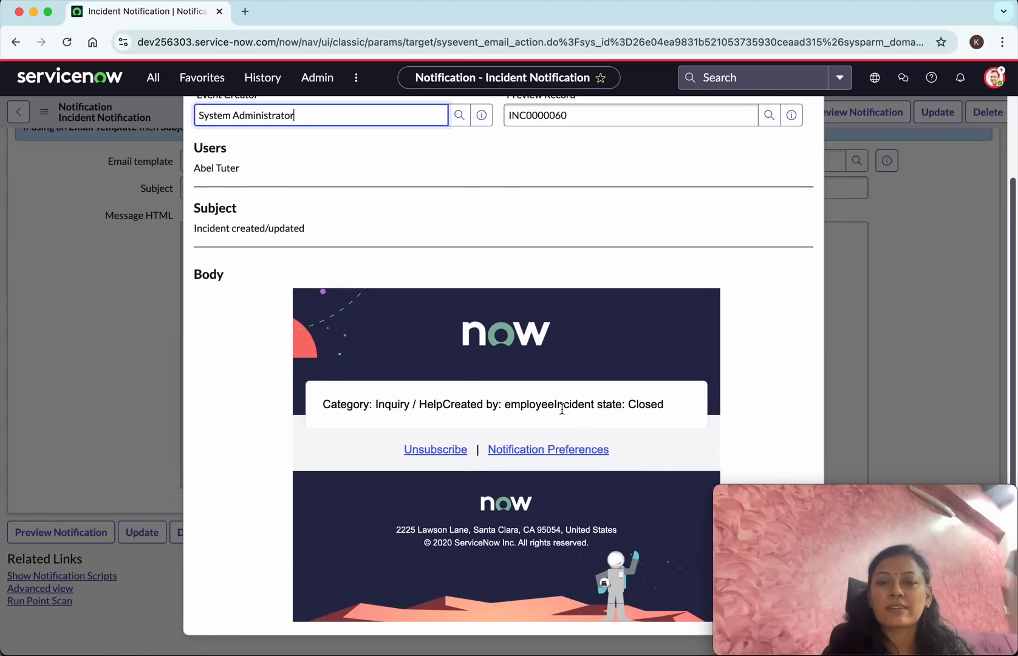
mouse_move(941, 260)
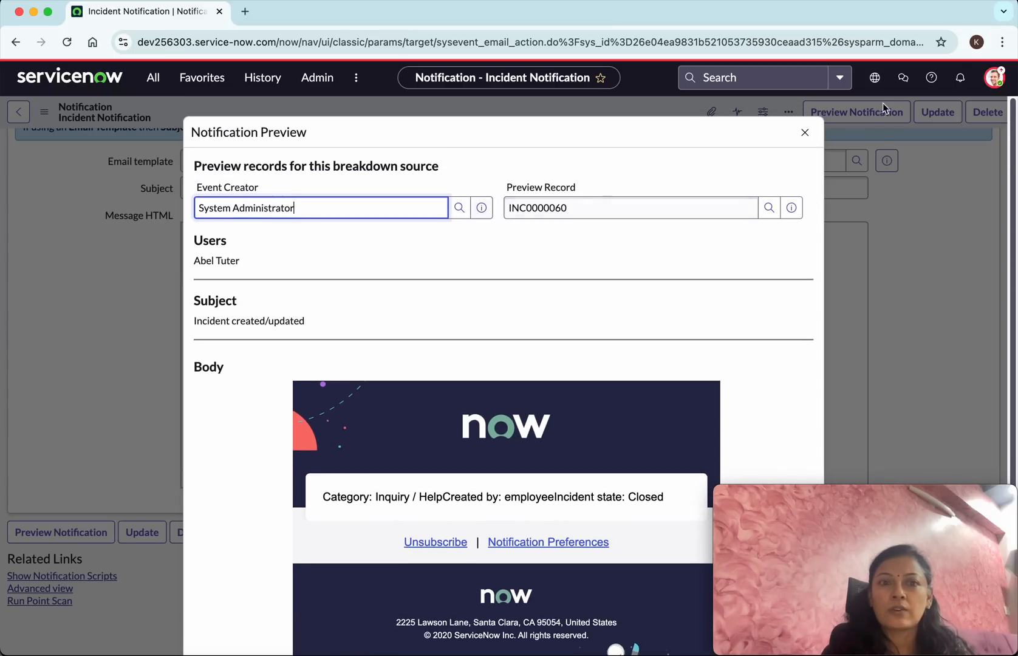
click(805, 132)
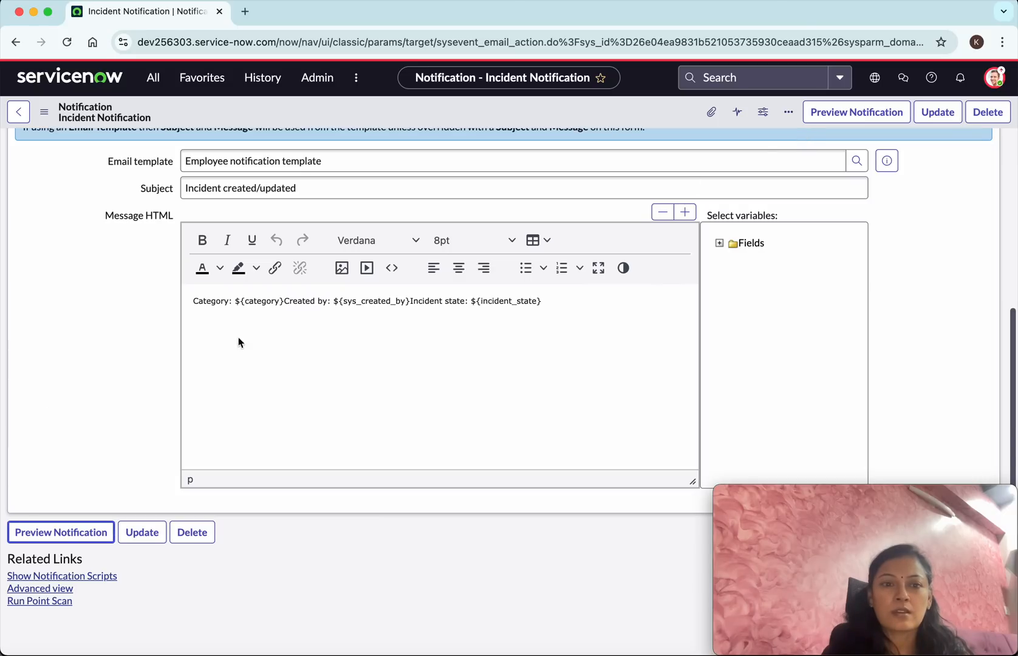
- Break Category, Created by and Incident state onto separate lines and update the notification
key(Enter)
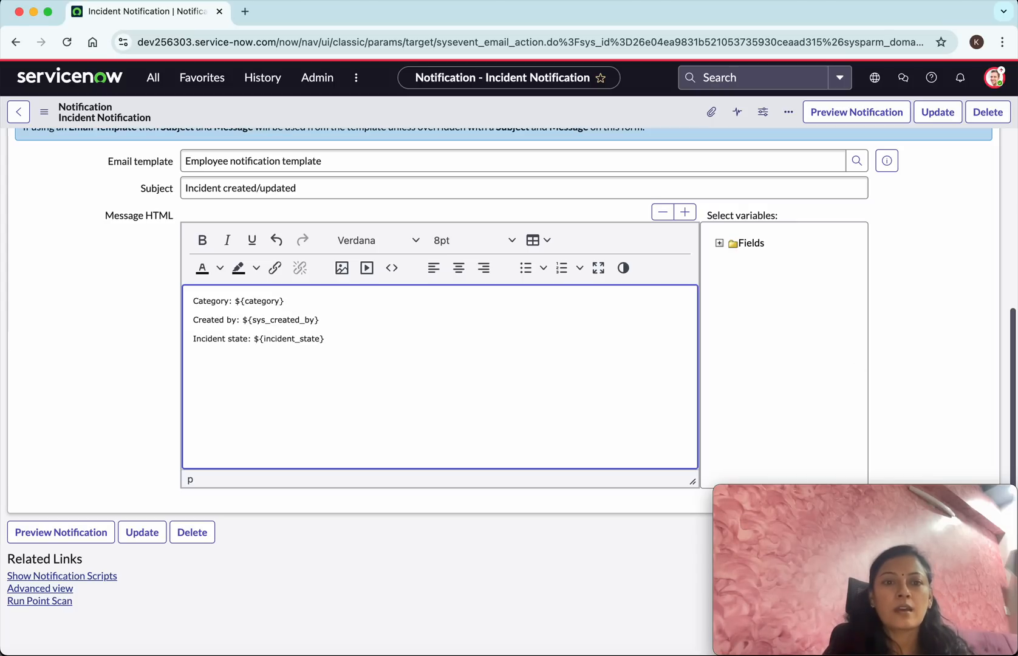
click(938, 112)
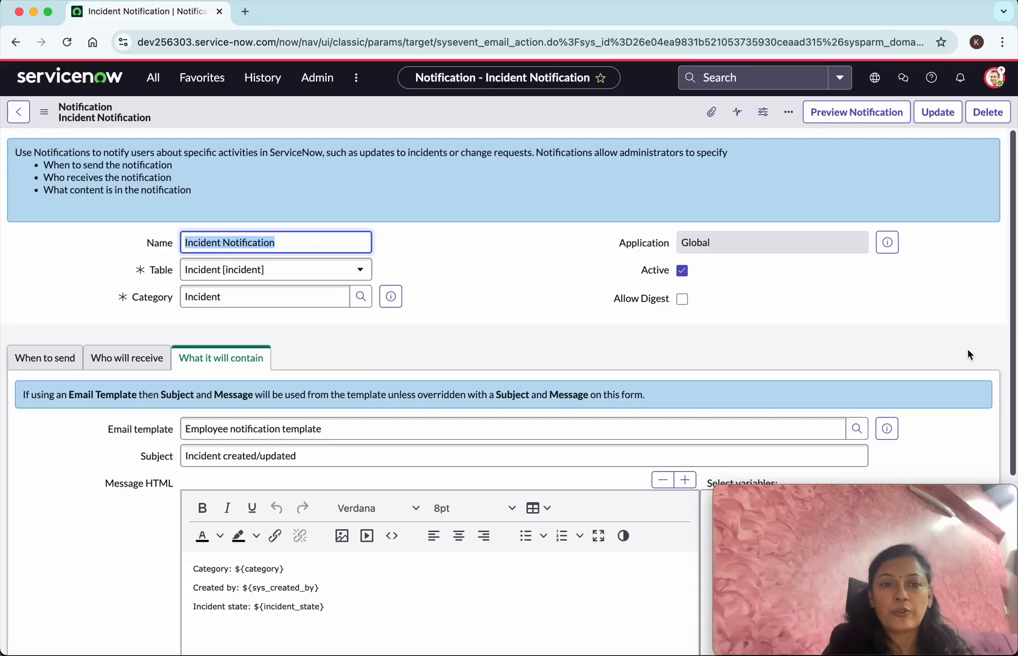
mouse_move(857, 344)
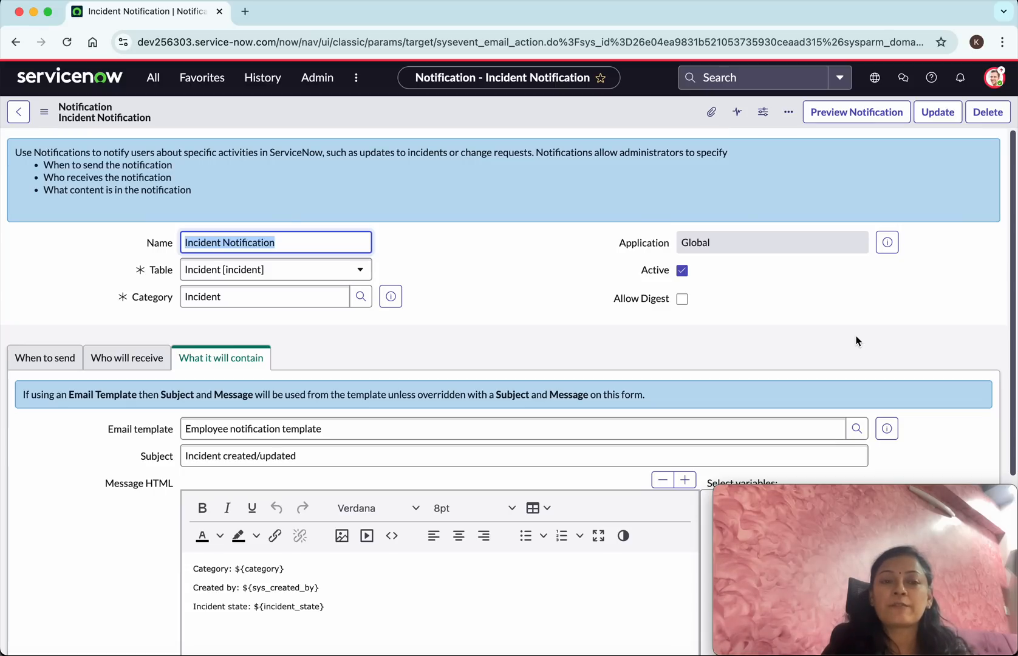
mouse_move(864, 342)
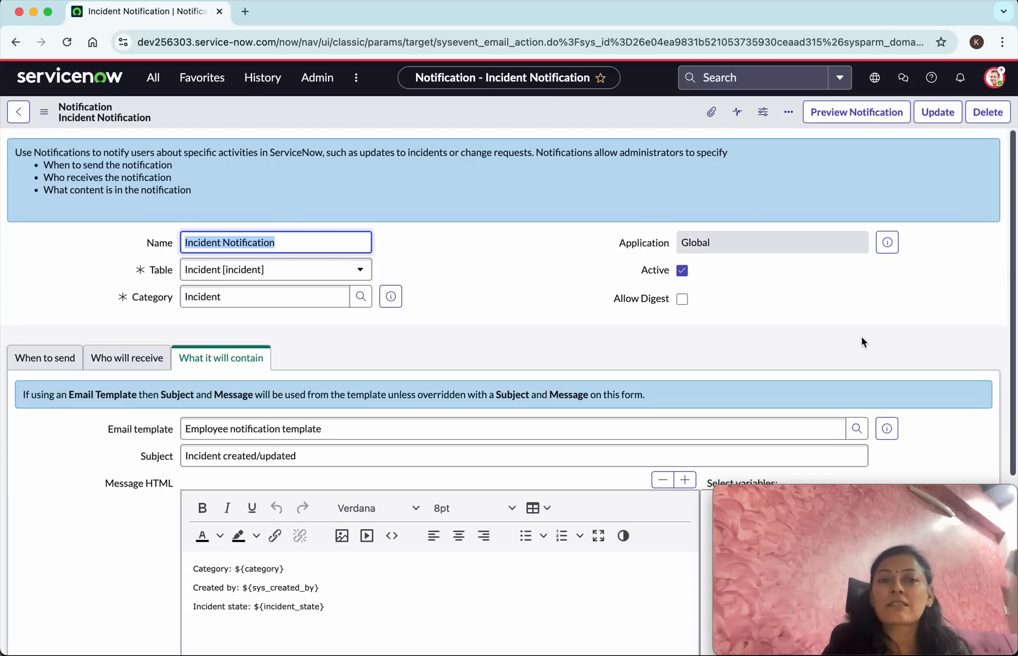
mouse_move(89, 104)
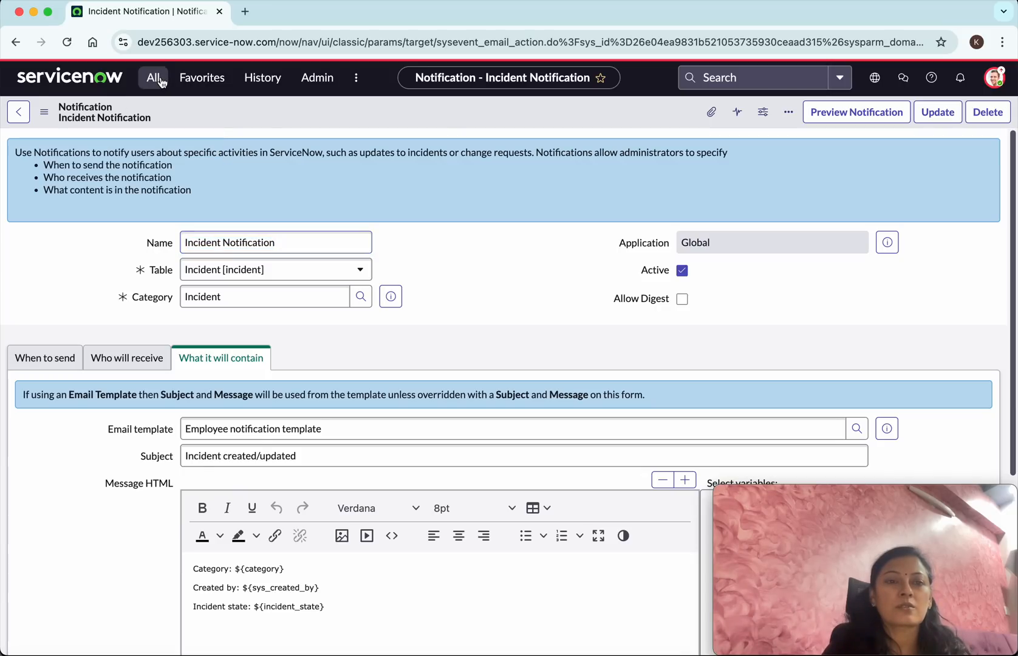
- Filter the application navigator by 'incidents' to reach the active Incidents list
click(152, 77)
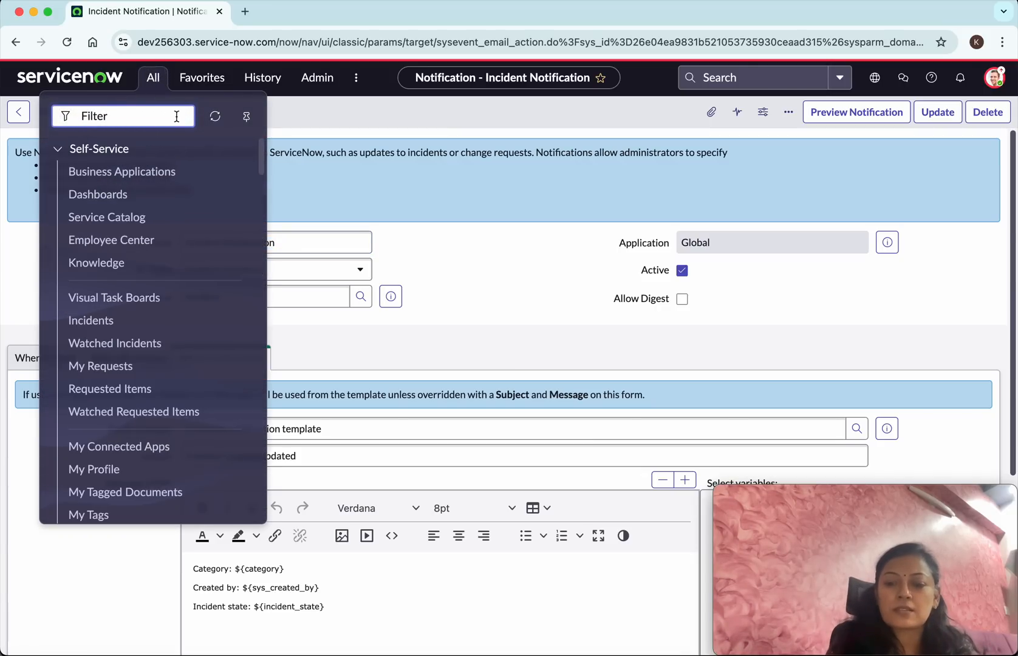
text(incidents)
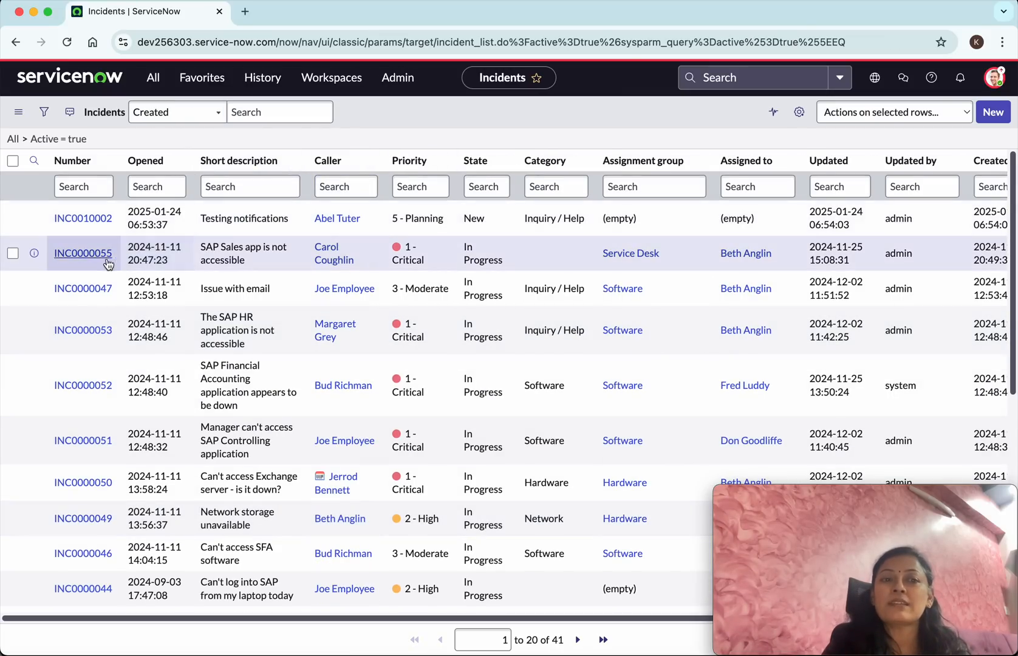
- Set incident INC0000055 to On Hold with reason Awaiting Caller and save it
click(84, 253)
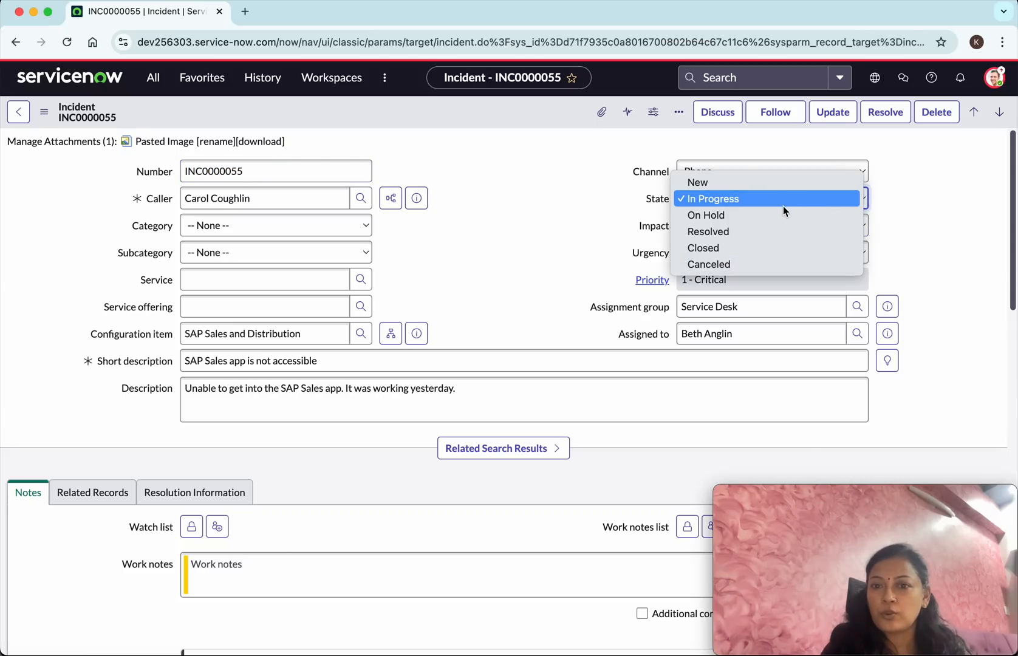
click(705, 215)
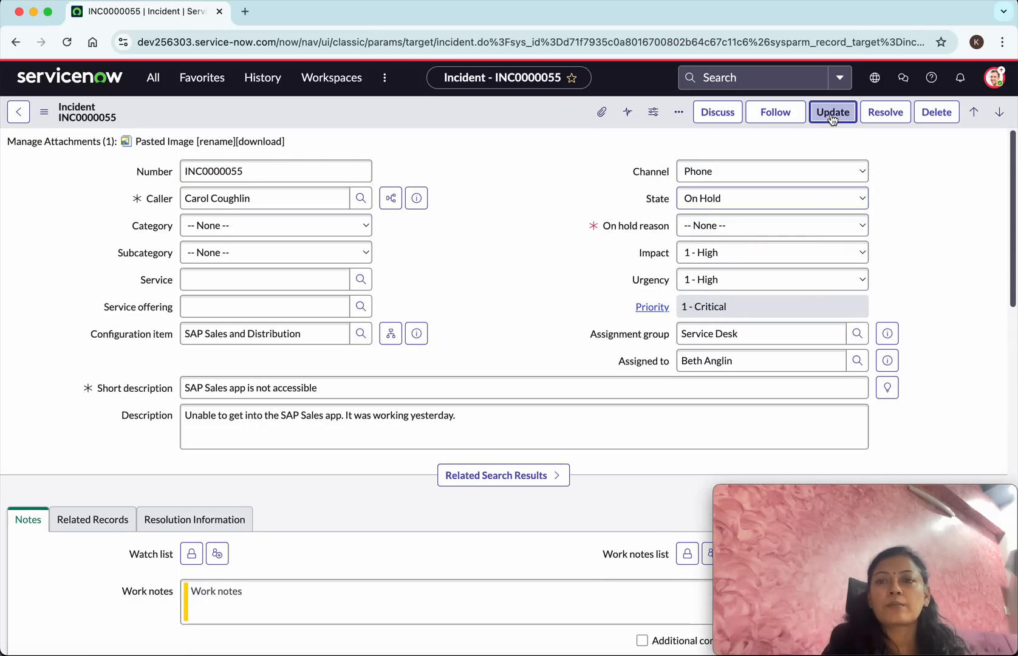
click(833, 112)
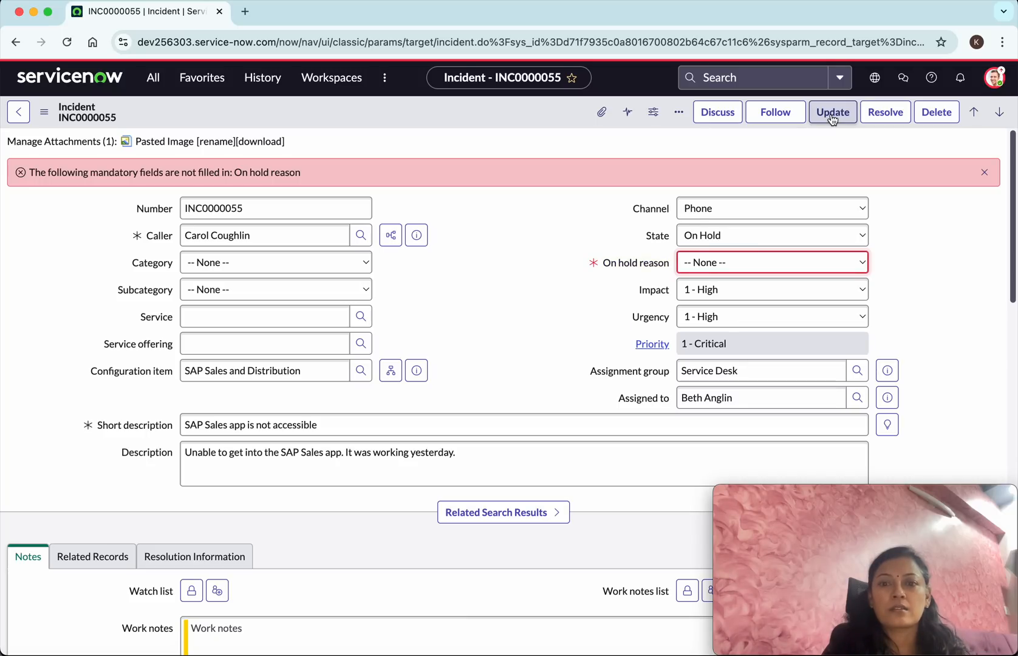
click(772, 262)
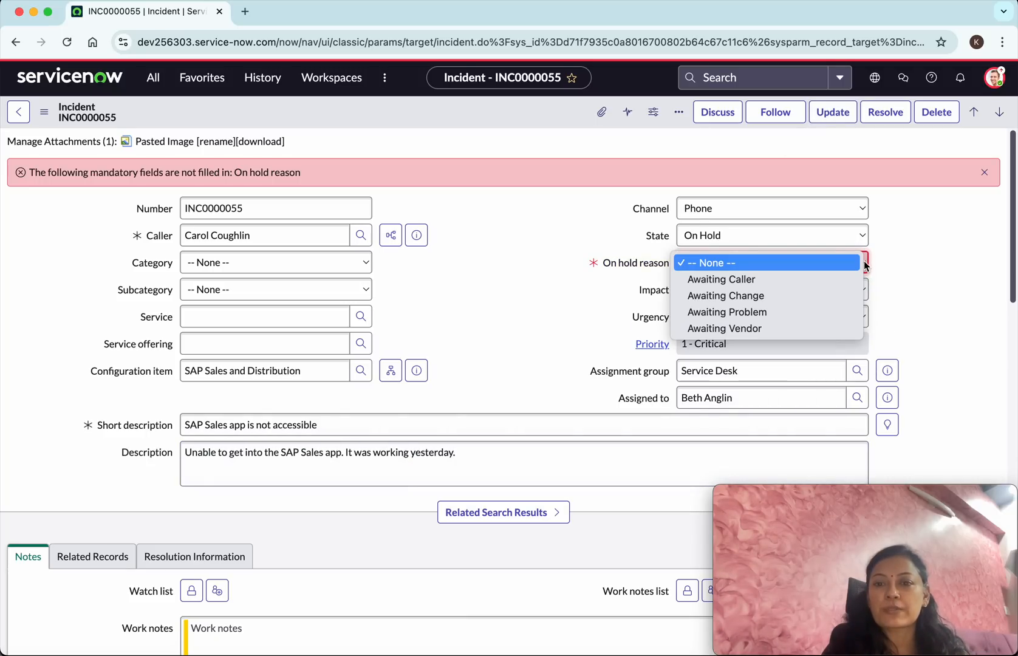
mouse_move(722, 279)
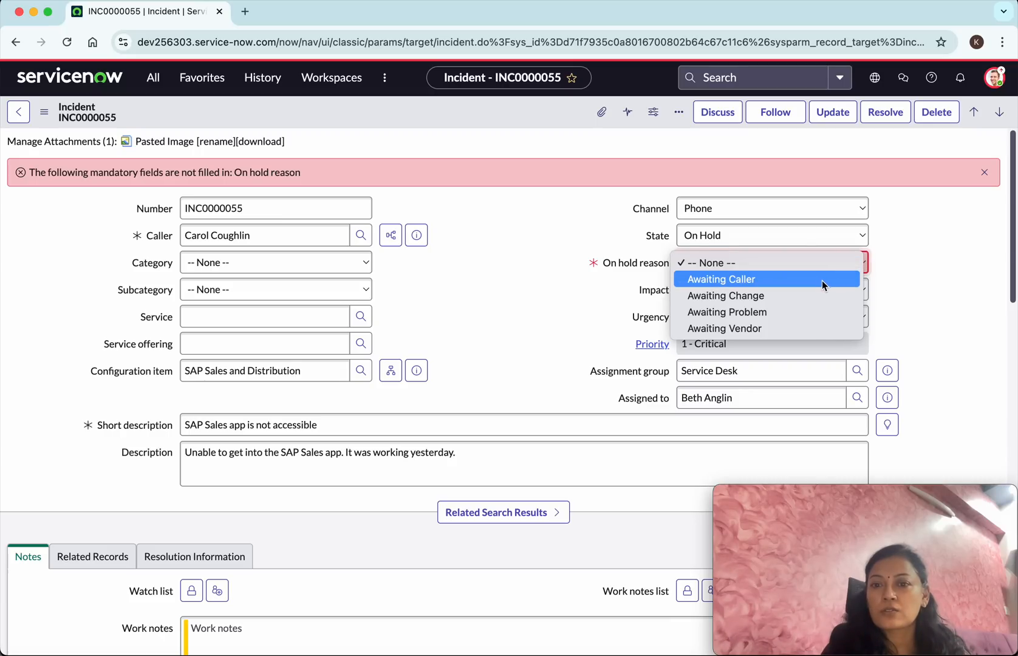
click(726, 296)
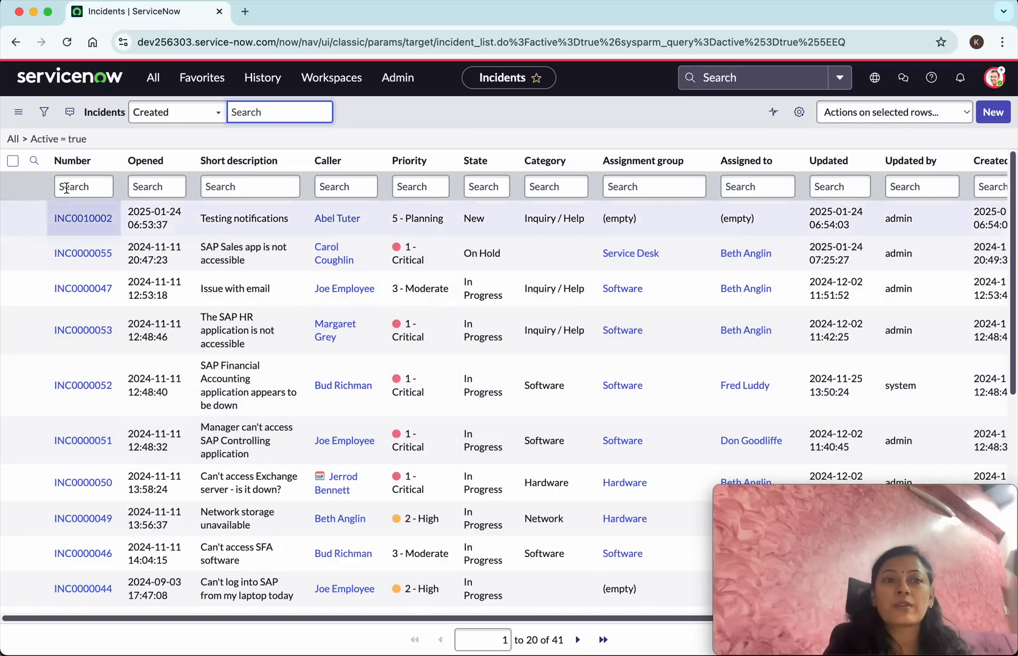
- Replace the navigator filter with 'outb' to reach System Mailboxes > Outbound > Outbox
click(153, 77)
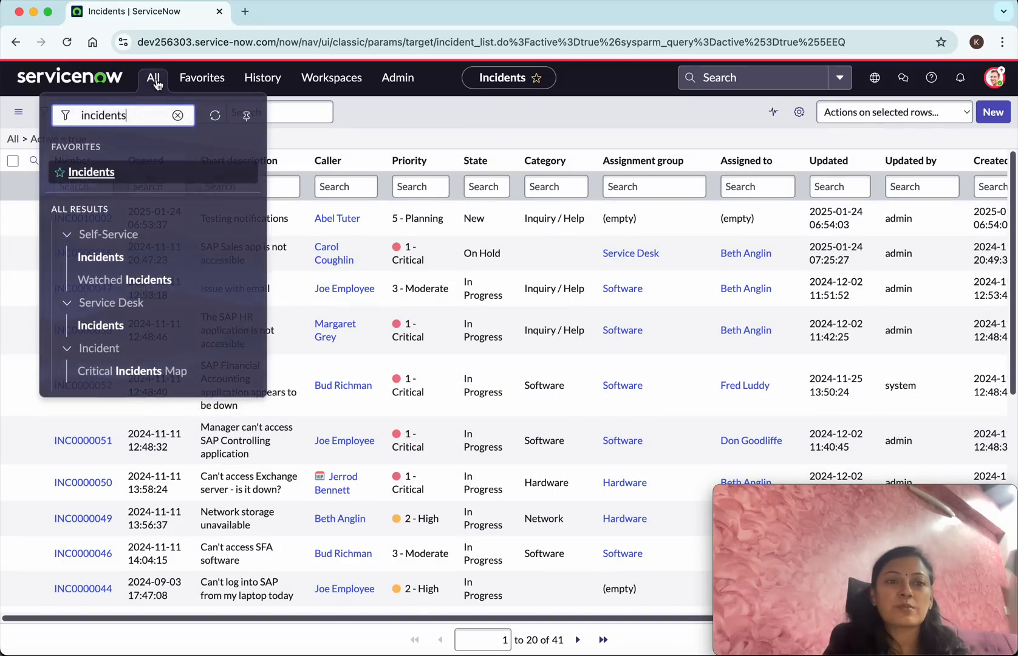
click(177, 115)
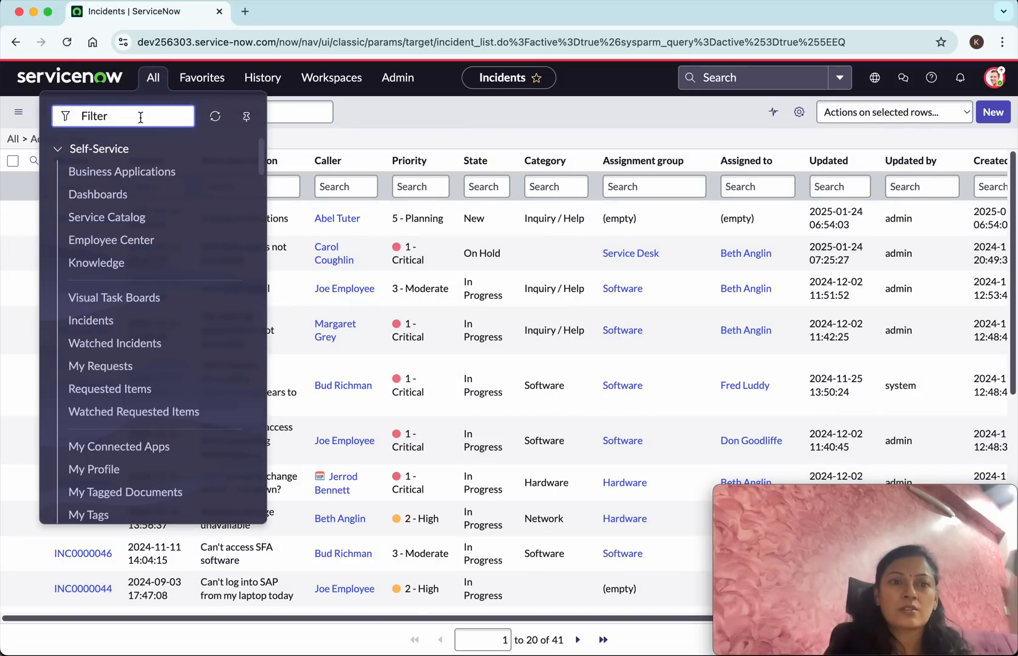
text(outbox)
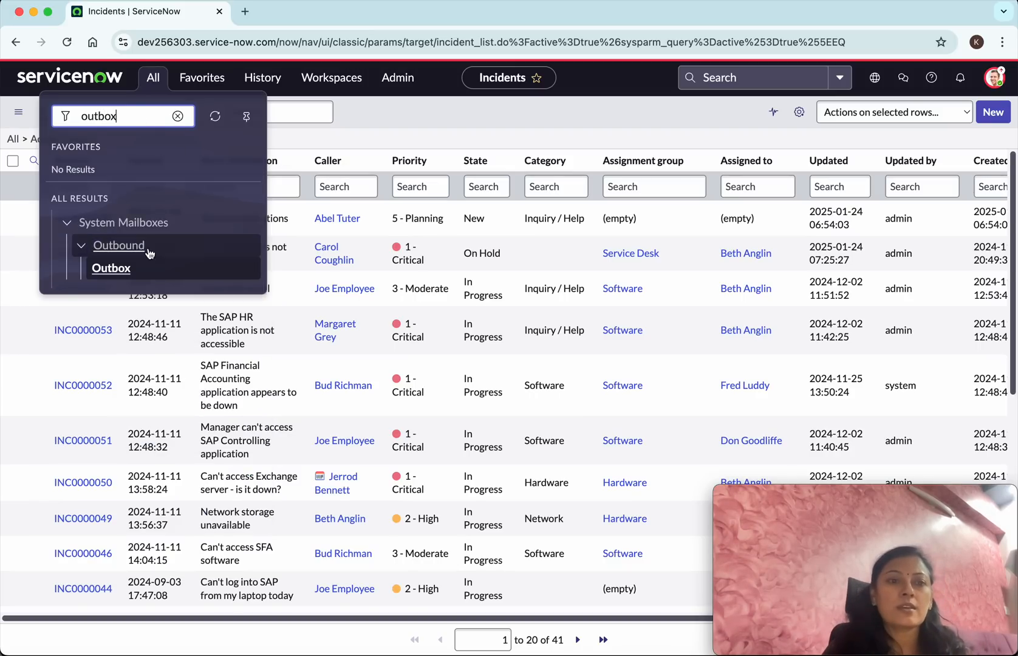
click(111, 269)
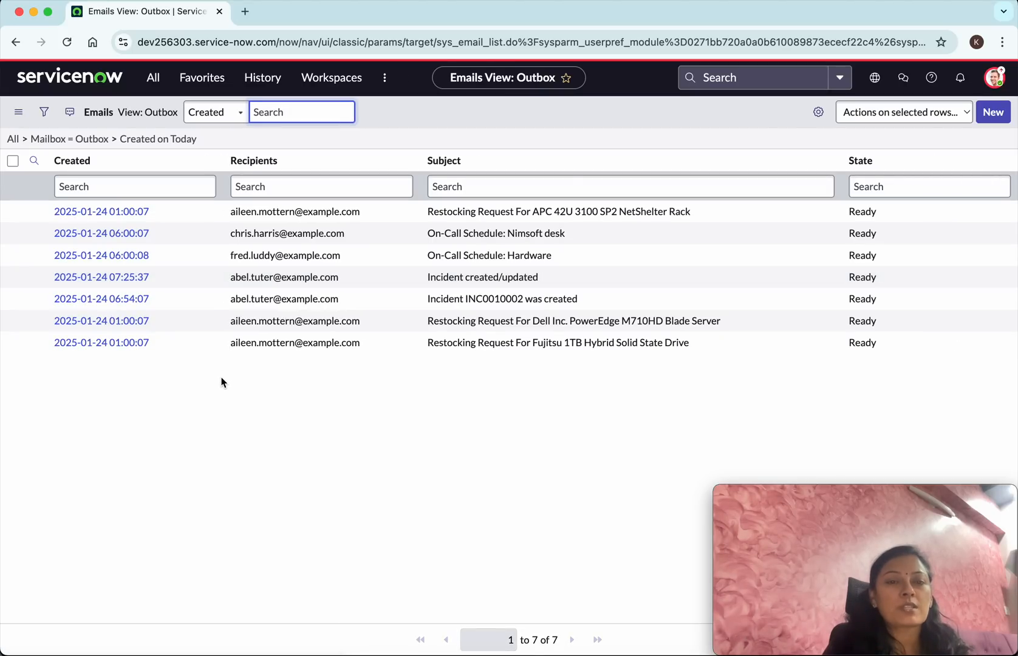
mouse_move(213, 379)
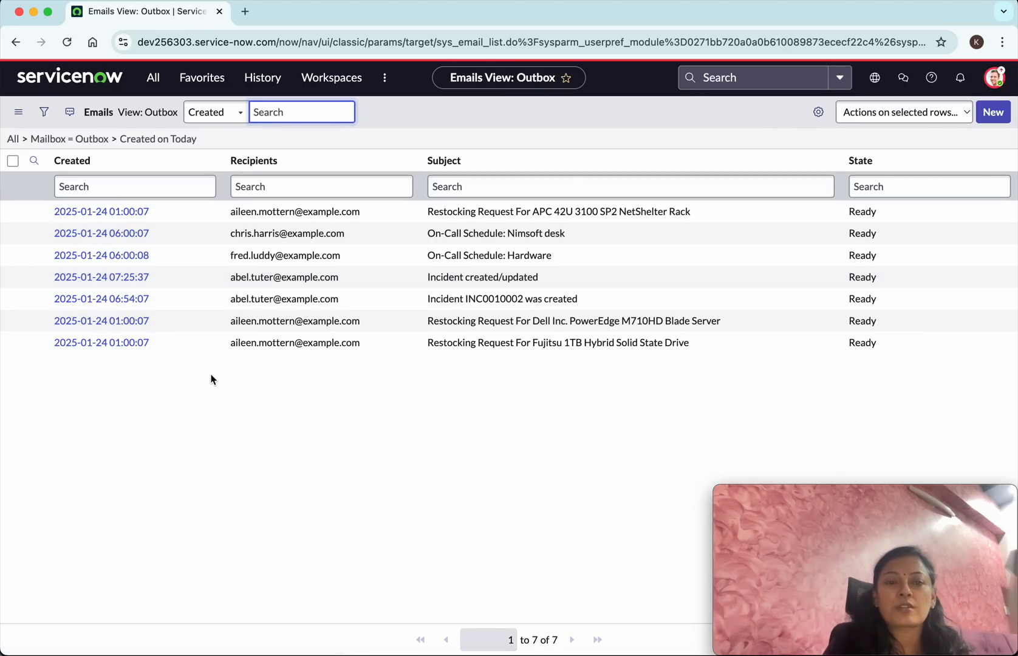